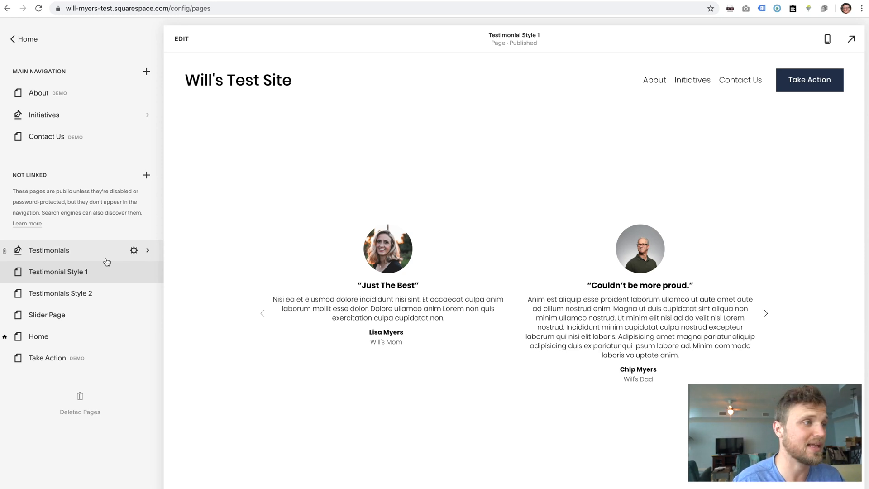
mouse_move(102, 256)
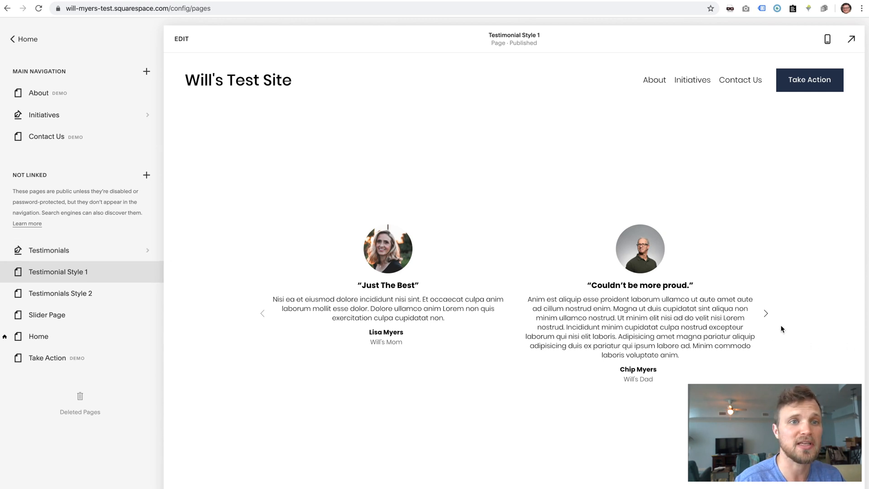
Preview the Testimonials Style 2 page, then switch back to Testimonial Style 1.
left_click(263, 313)
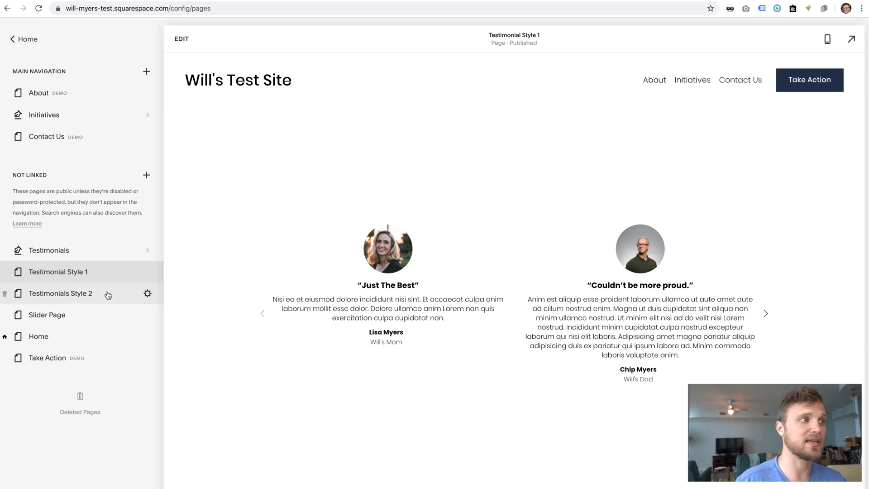
left_click(61, 293)
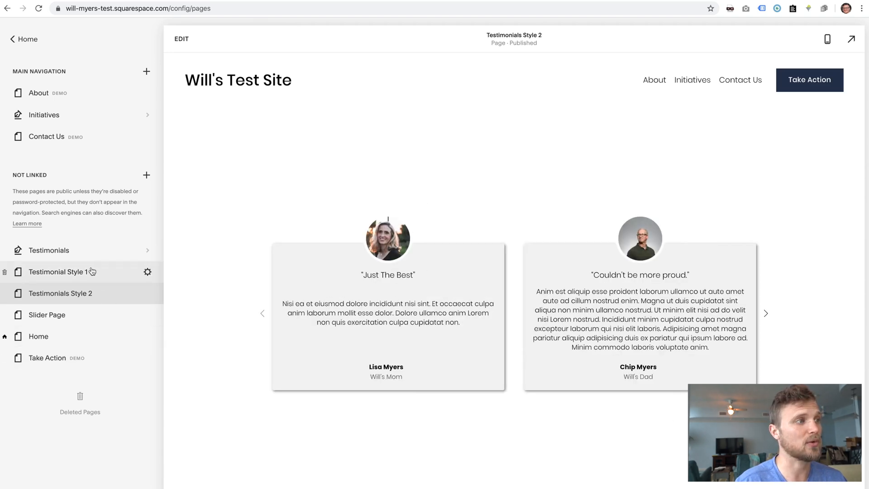
left_click(62, 272)
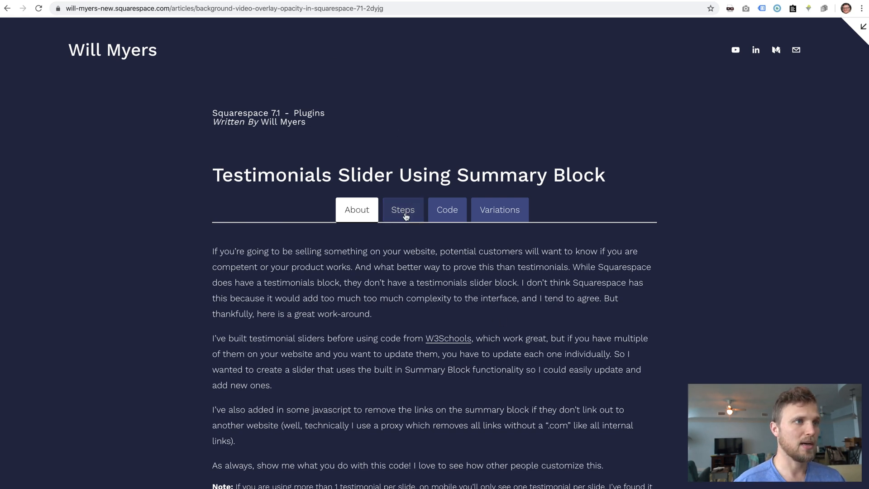
Show the article's Steps section and scroll down to the numbered setup list.
left_click(403, 210)
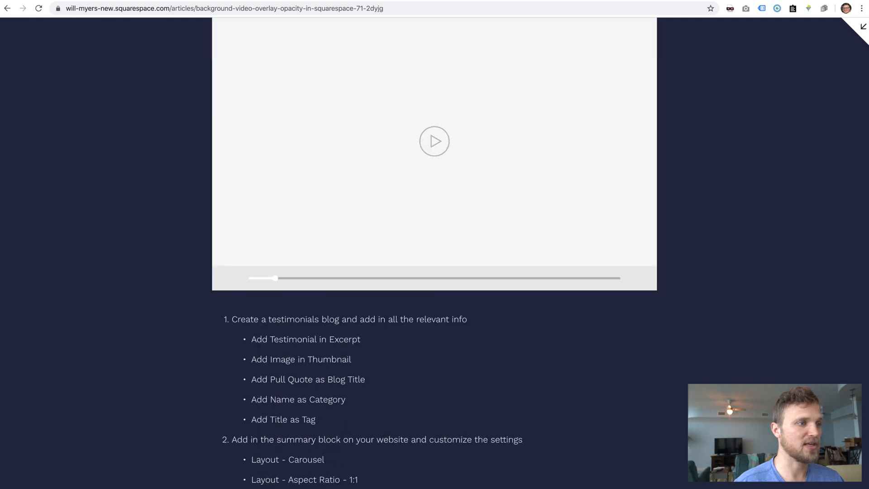
scroll("down", 3)
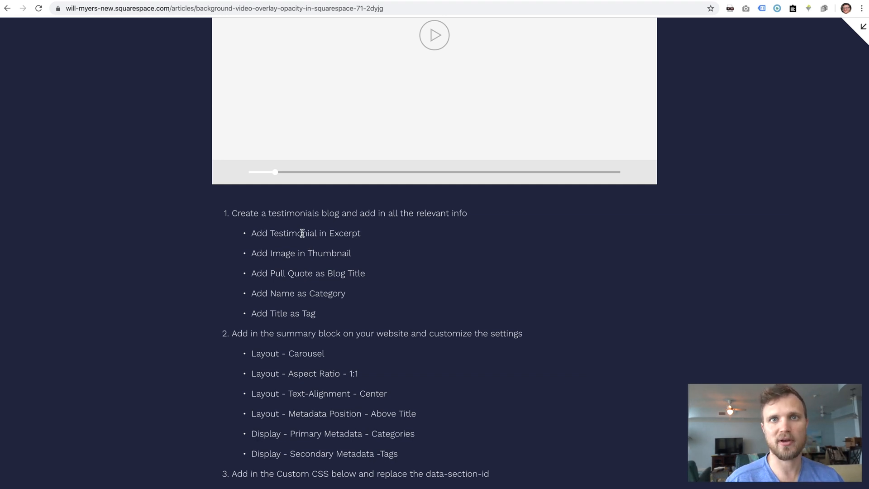
mouse_move(299, 206)
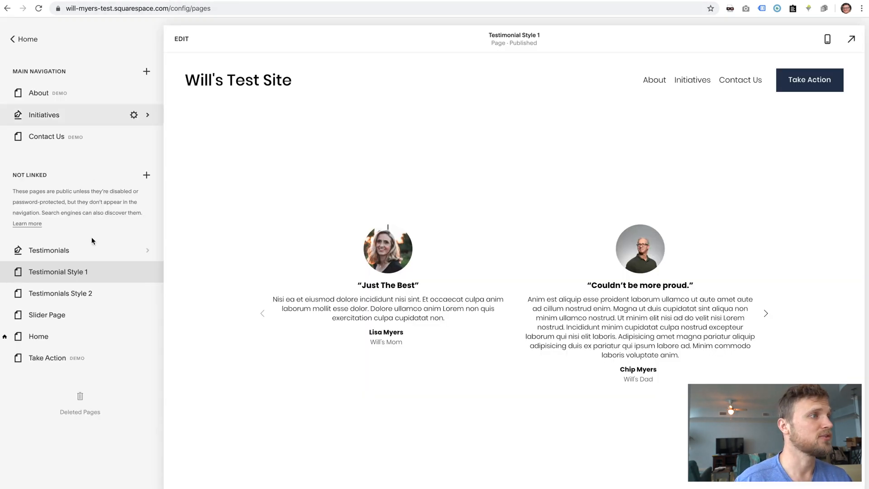
Open the Just The Best post in the Testimonials blog and highlight its title and body.
left_click(49, 250)
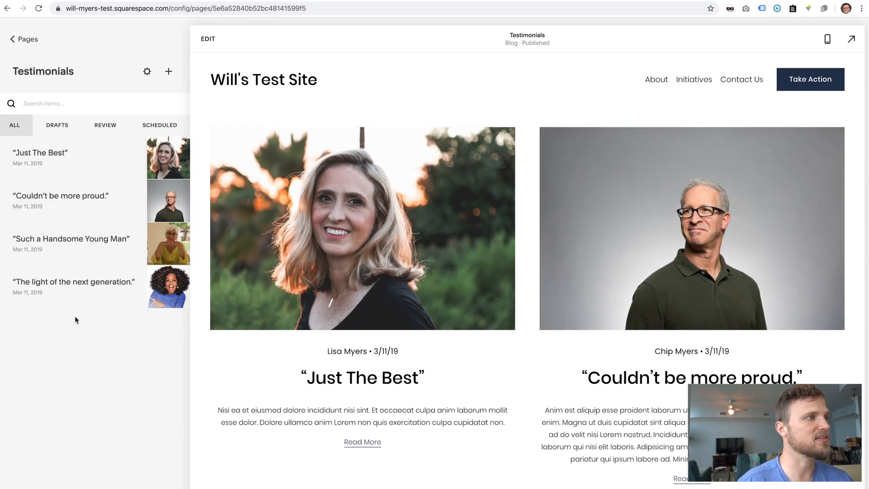
left_click(39, 153)
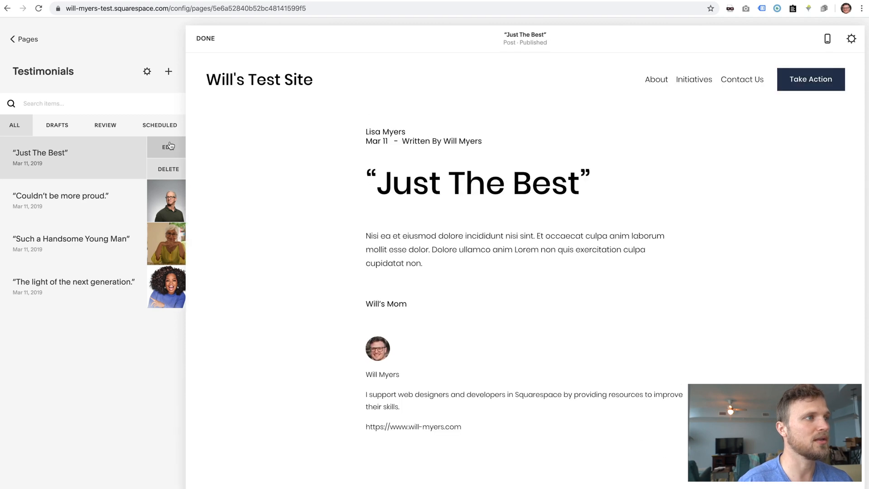
left_click(205, 38)
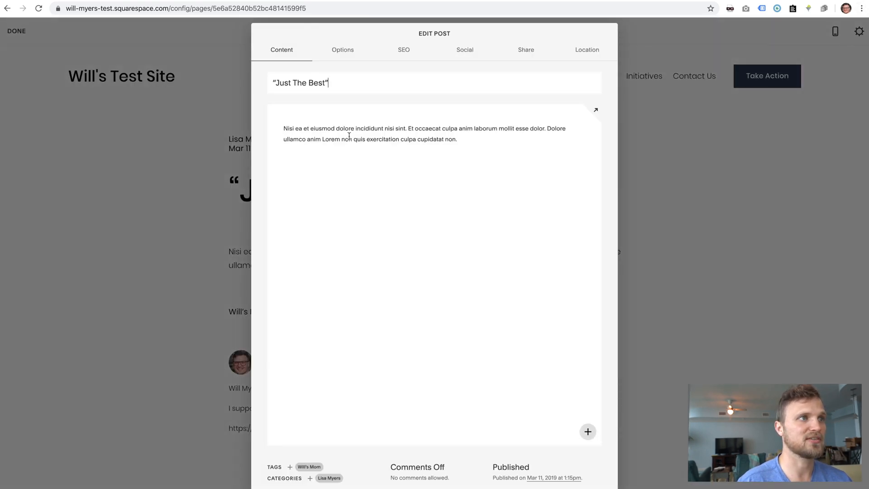
double_click(318, 82)
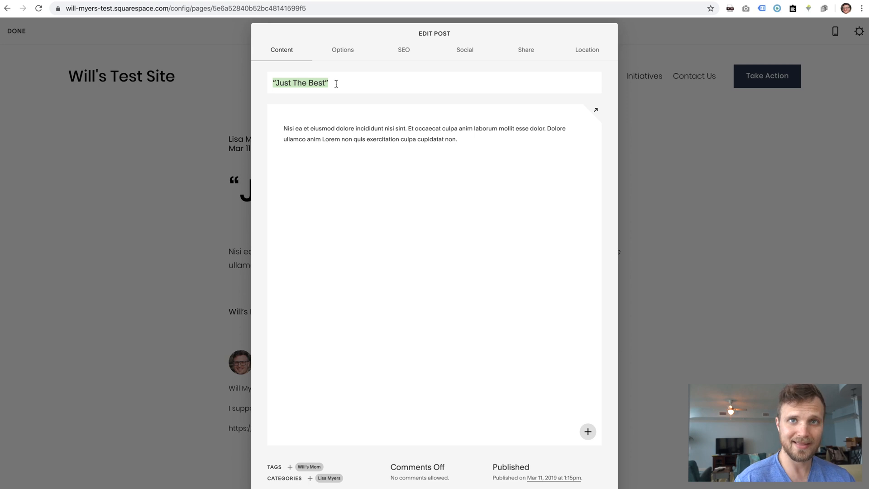
left_click(324, 134)
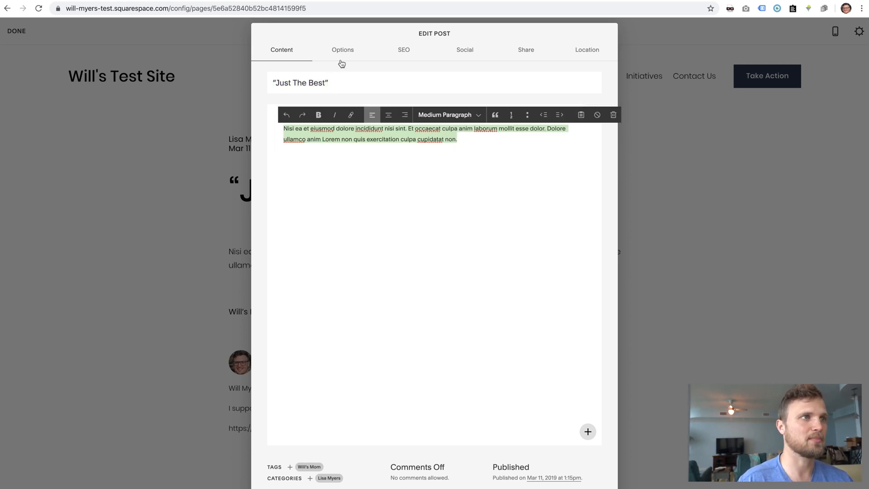
Check the post's excerpt under Options, then close the editor.
left_click(342, 50)
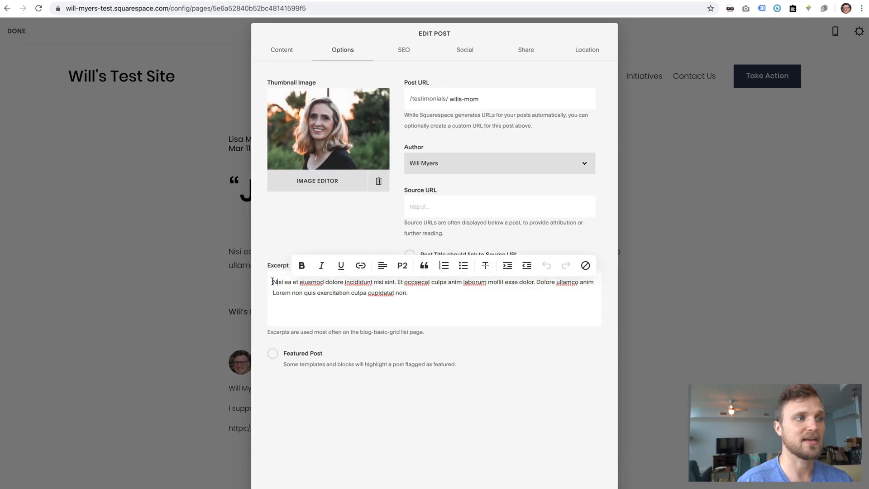
left_click_drag(272, 282, 407, 292)
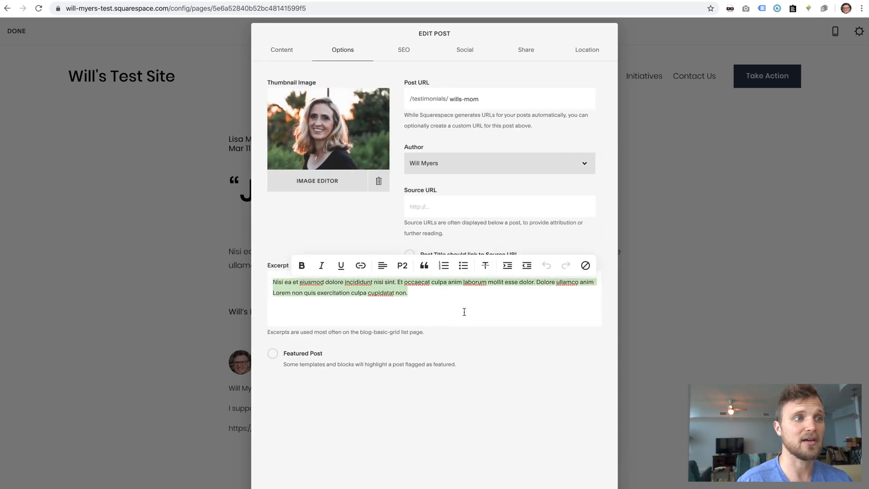
left_click(442, 301)
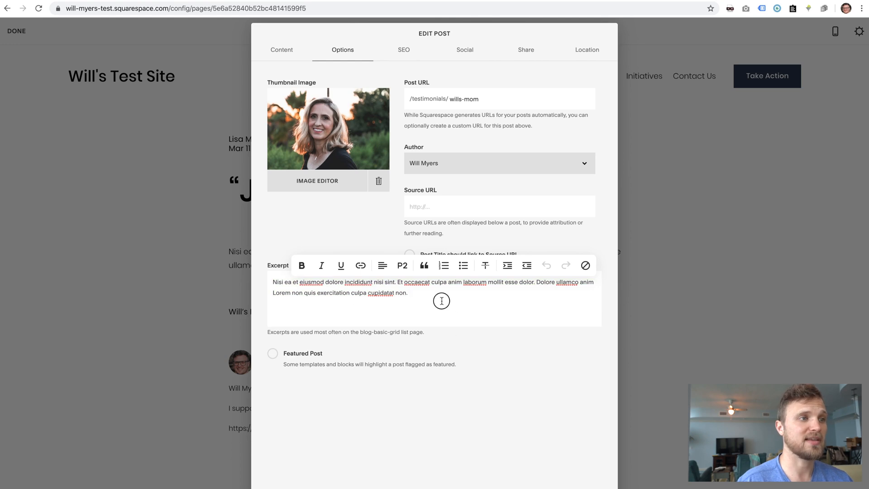
left_click(281, 50)
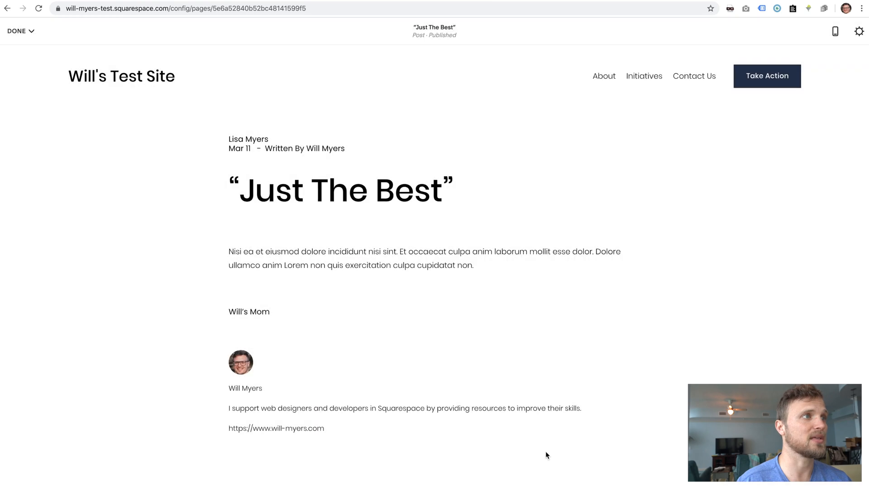
left_click(17, 30)
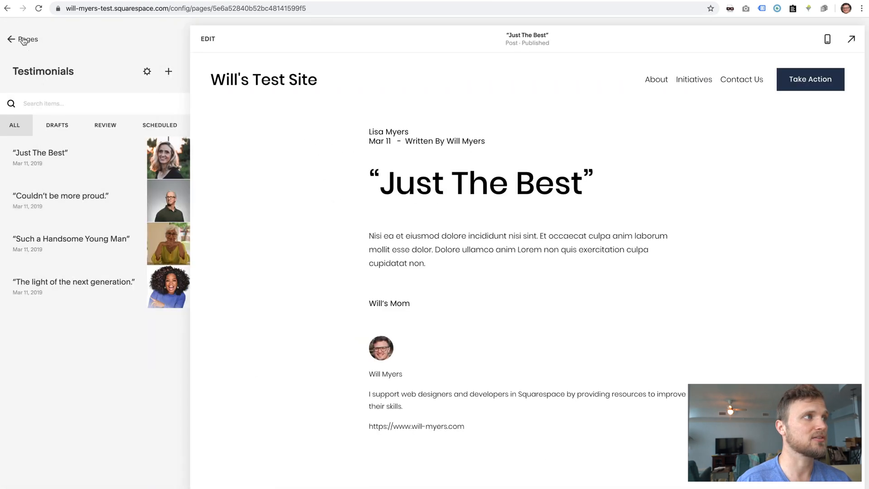
Open Testimonial Style 1 from the pages list and follow the Just The Best slide's link.
left_click(27, 40)
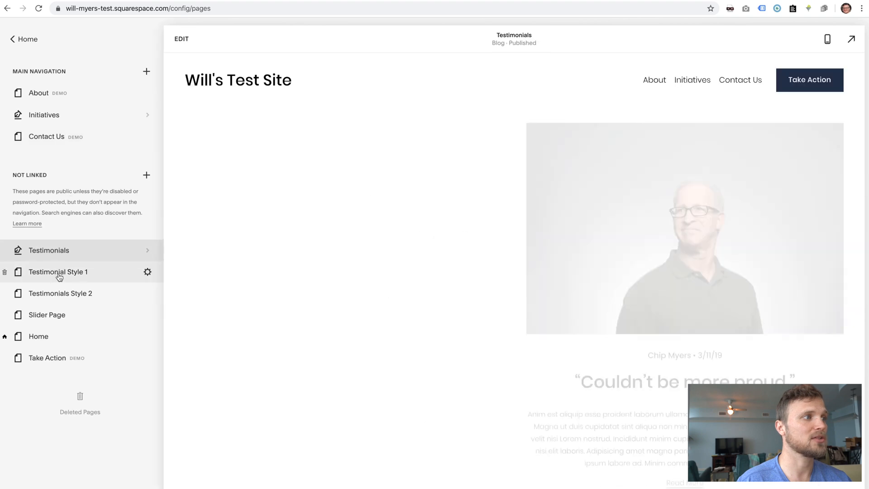
left_click(58, 272)
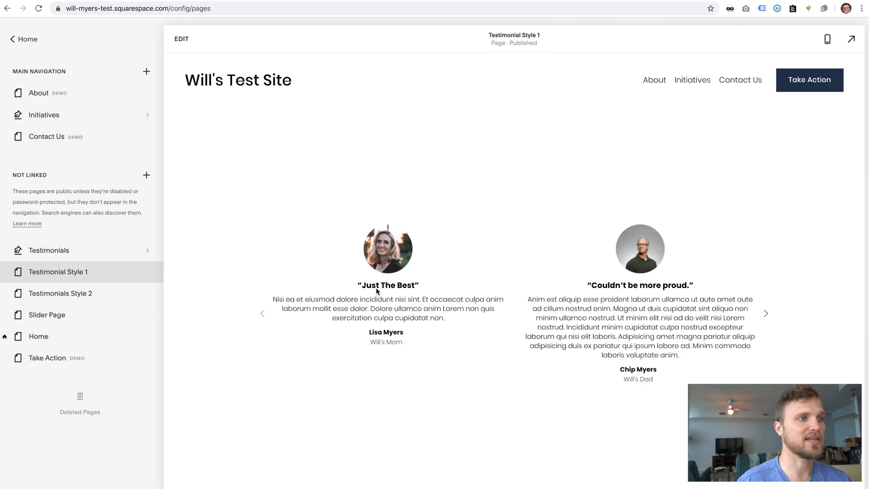
double_click(388, 285)
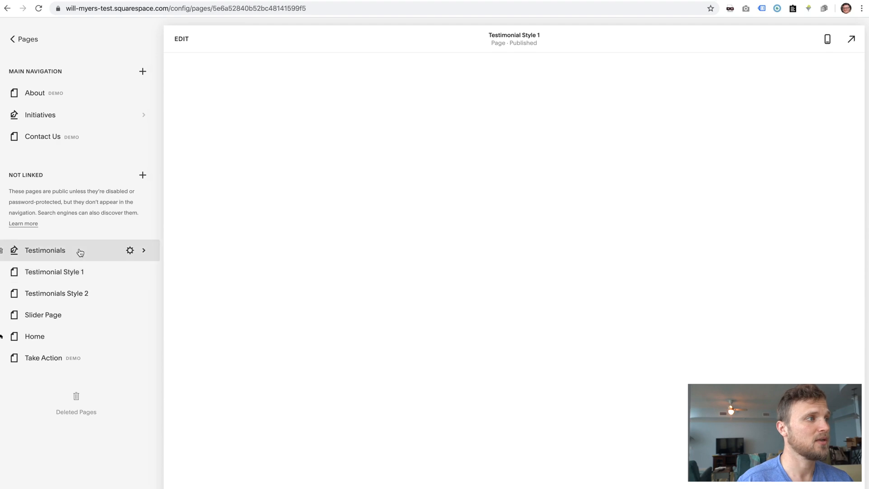
left_click(45, 250)
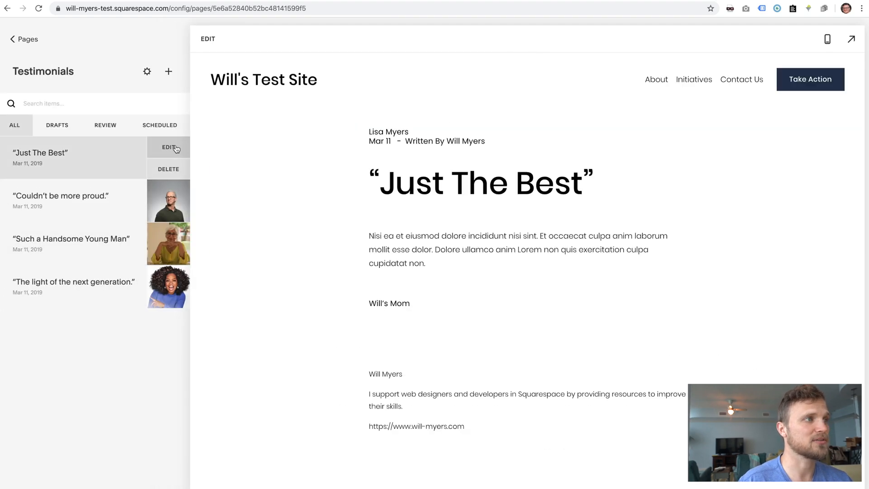
left_click(167, 146)
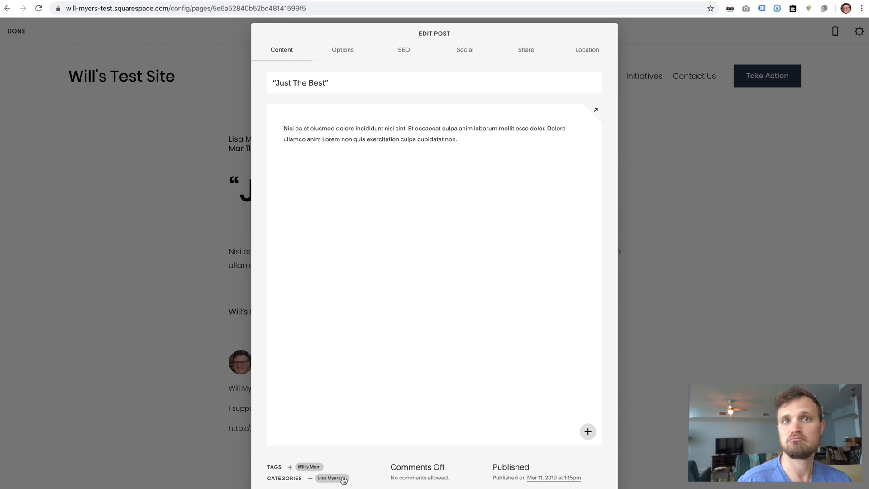
left_click(342, 49)
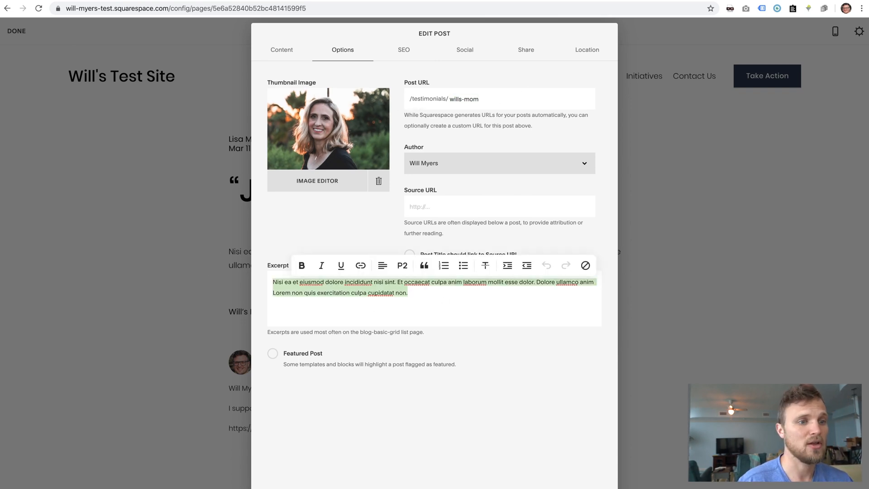
left_click(17, 31)
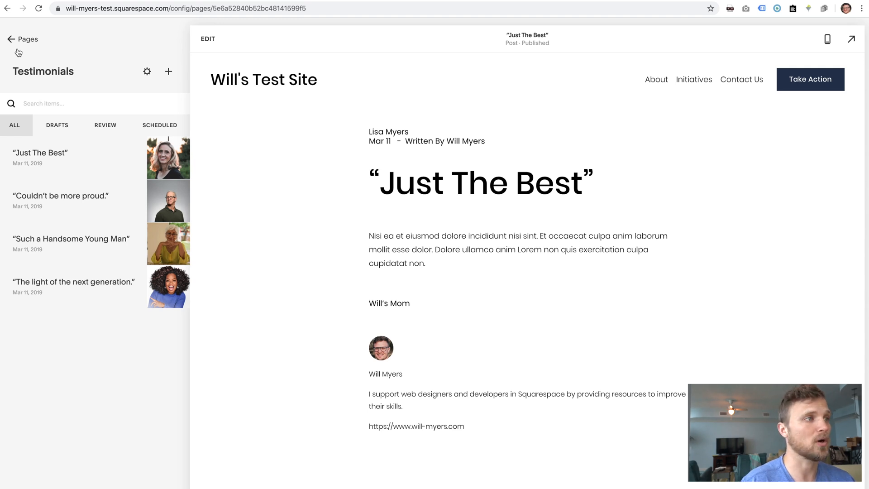
left_click(23, 39)
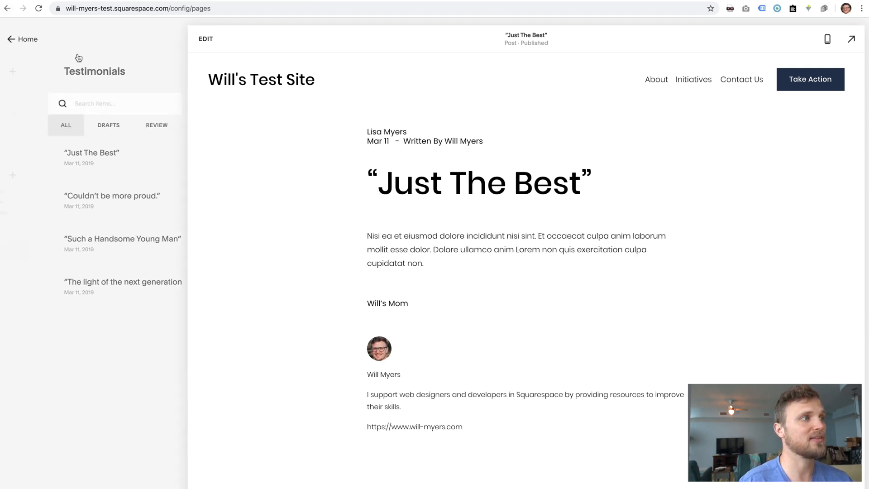
left_click(22, 38)
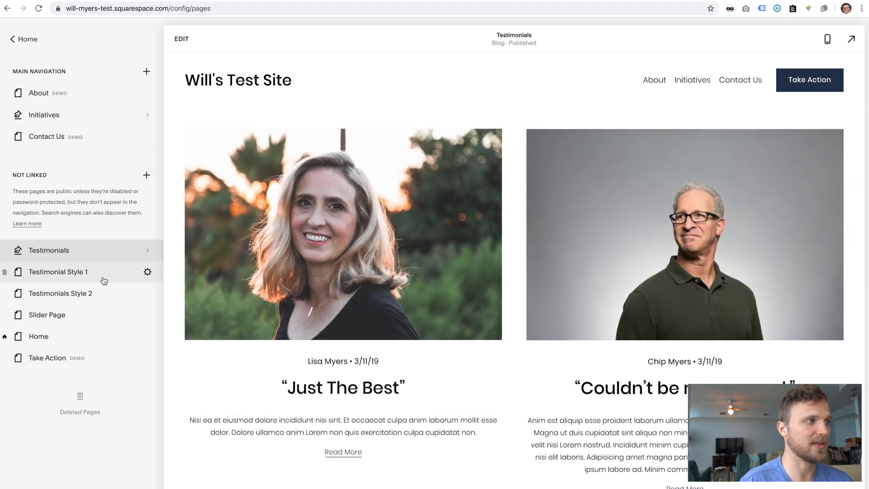
Open the Testimonial Style 1 page and switch to the Design panel.
left_click(58, 272)
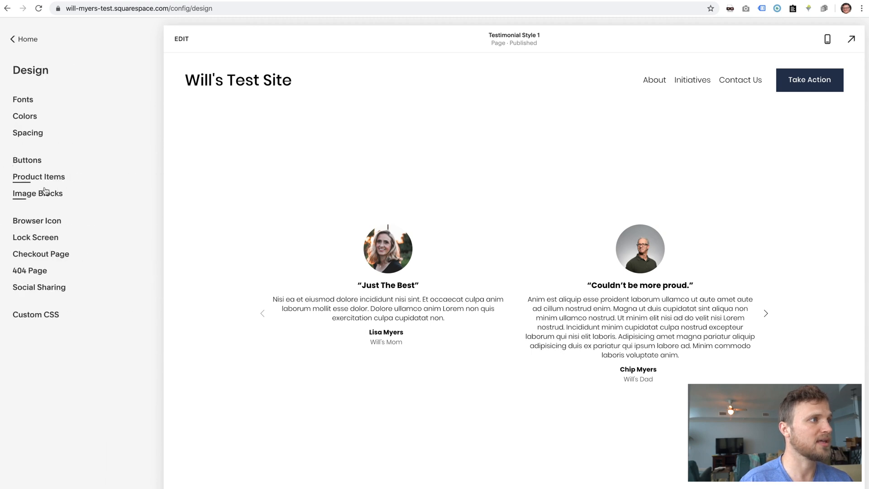
left_click(35, 314)
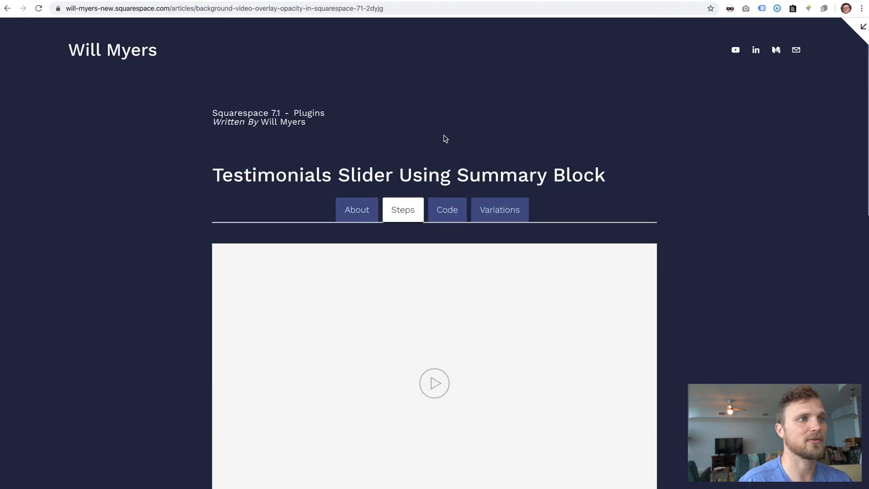
Select the article's CSS snippet and scroll through the code.
left_click(446, 209)
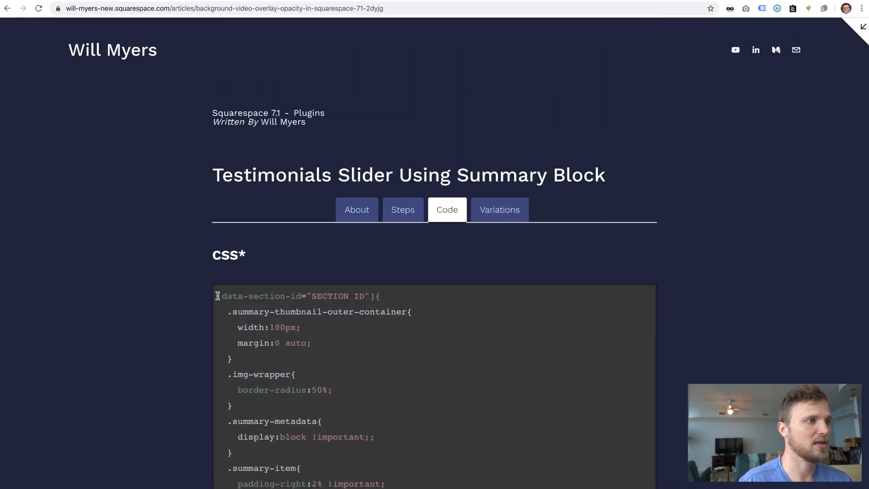
scroll("down", 3)
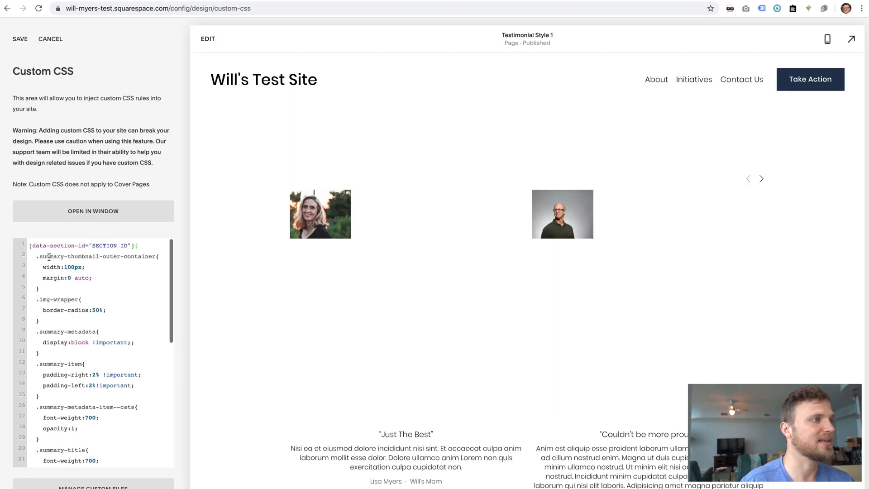
Replace the SECTION ID placeholder with the slider's real section ID and save.
double_click(104, 245)
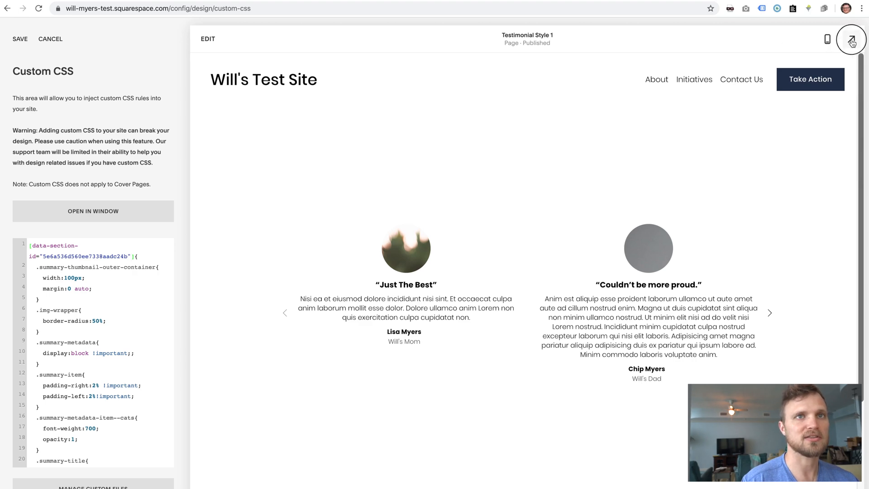
left_click(852, 41)
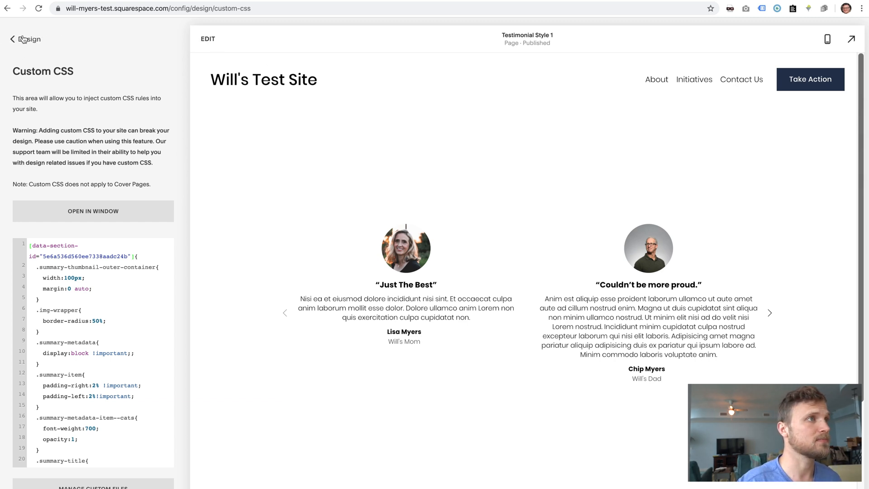
Leave Custom CSS for the Testimonials blog and view the Just The Best post's options.
left_click(25, 39)
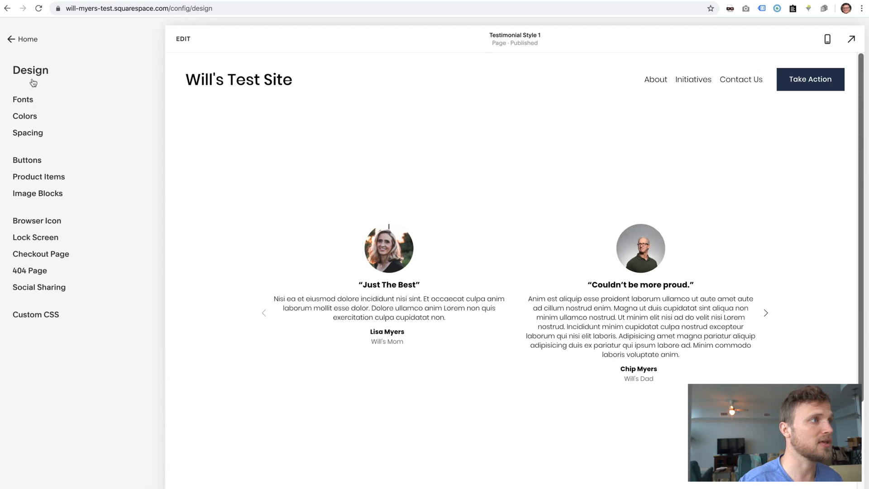
left_click(22, 39)
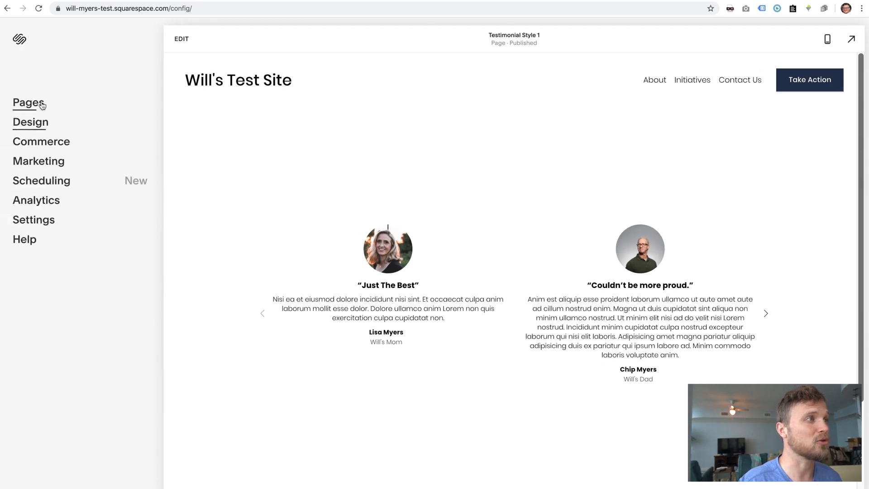
left_click(28, 103)
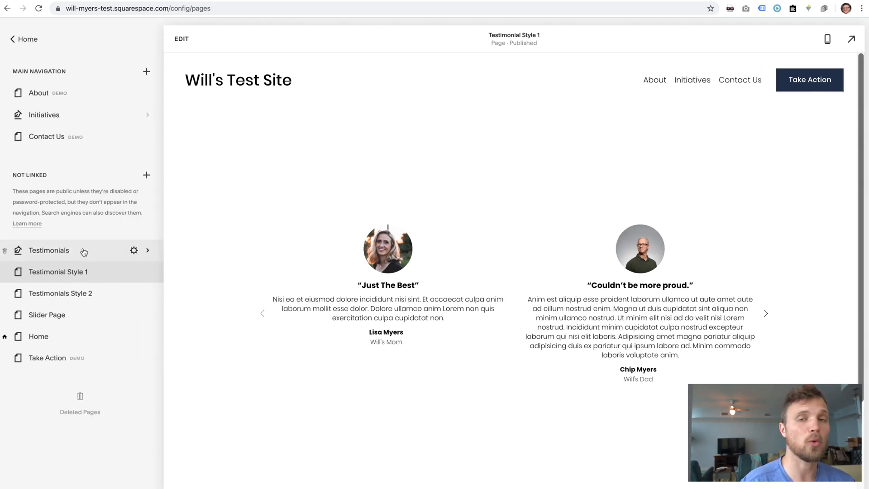
left_click(49, 250)
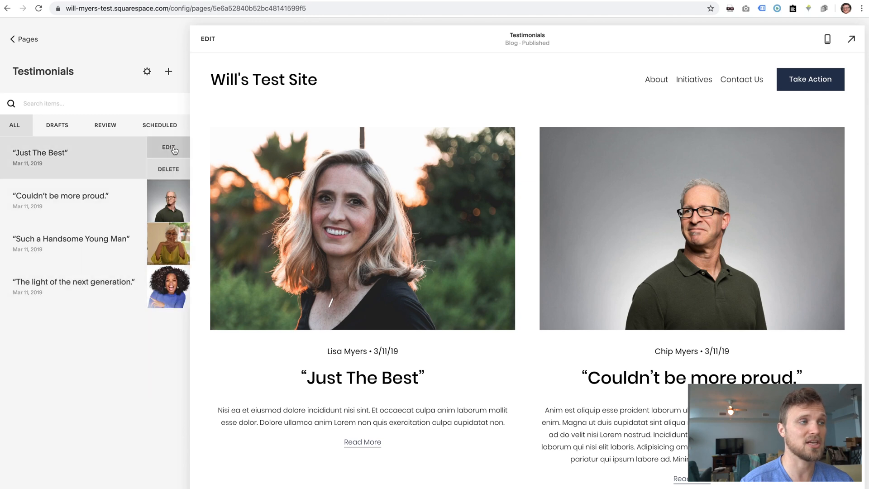
left_click(169, 148)
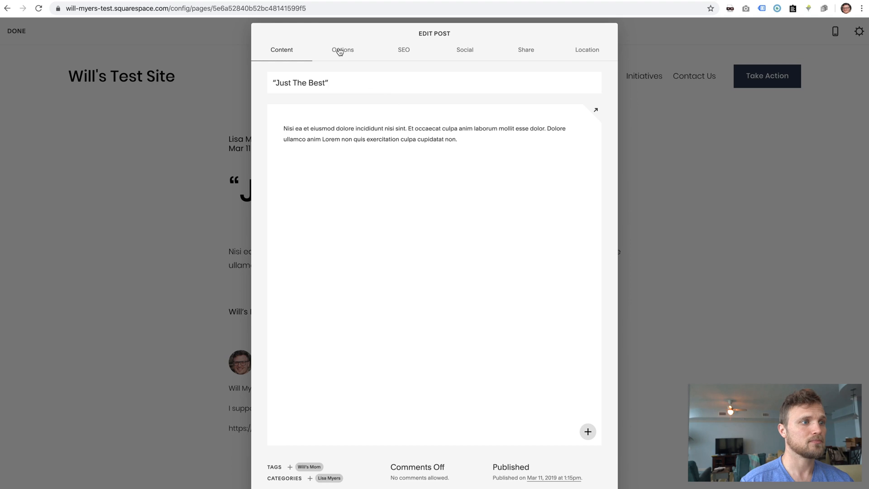
left_click(343, 49)
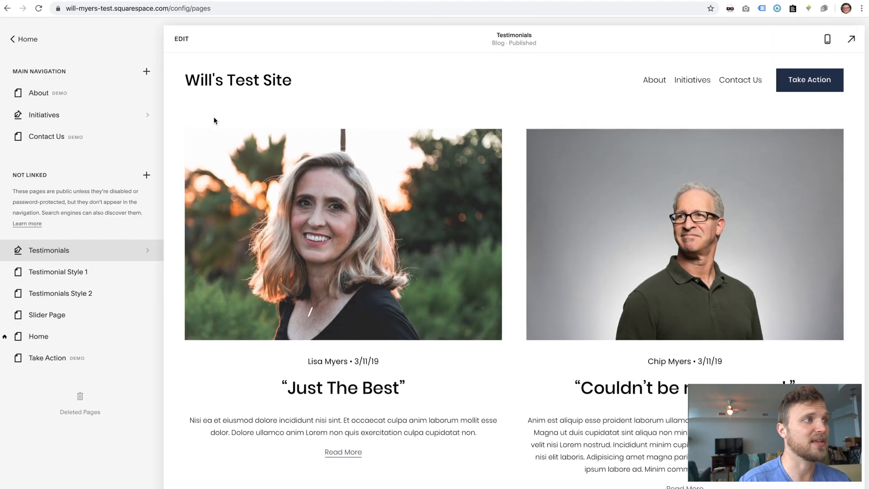
Edit the Just The Best post and inspect its Source URL option.
left_click(50, 249)
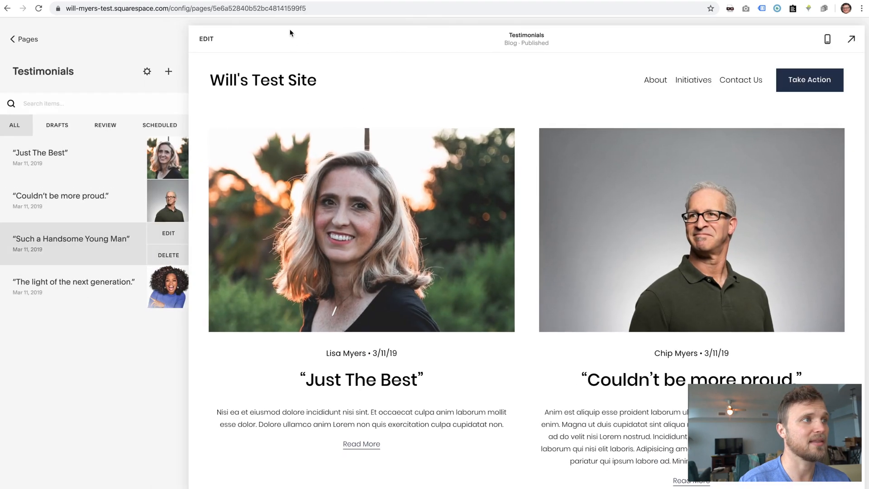
left_click(40, 158)
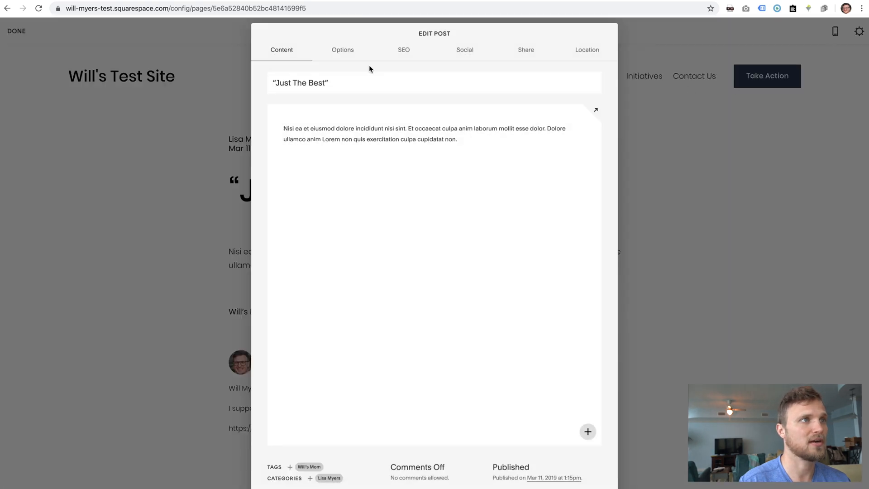
left_click(343, 49)
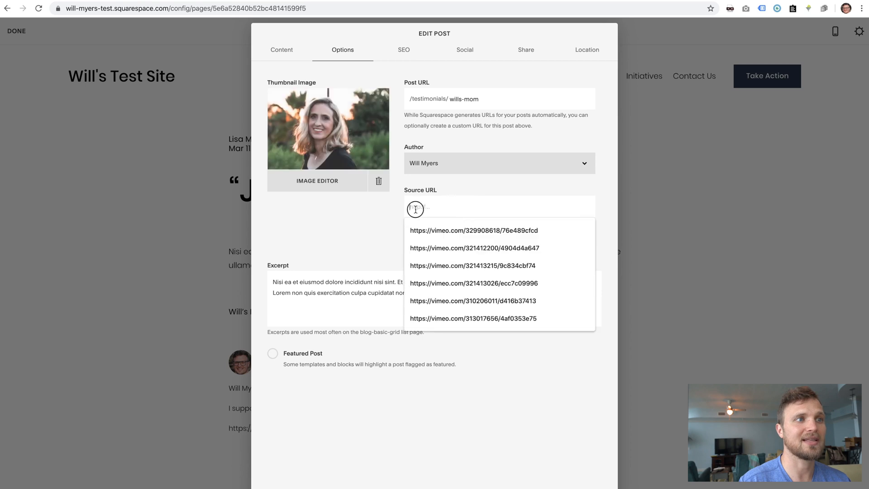
left_click(365, 247)
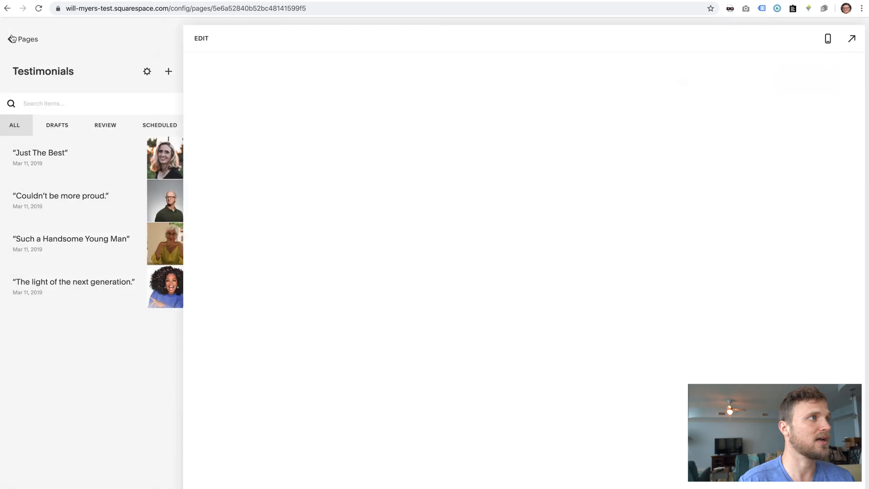
Open the Testimonial Style 1 page's general settings from the pages list.
left_click(28, 39)
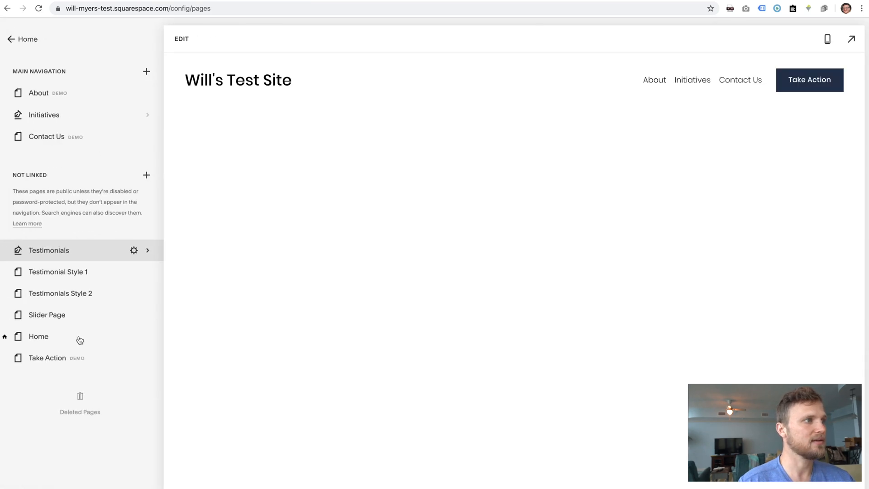
left_click(57, 271)
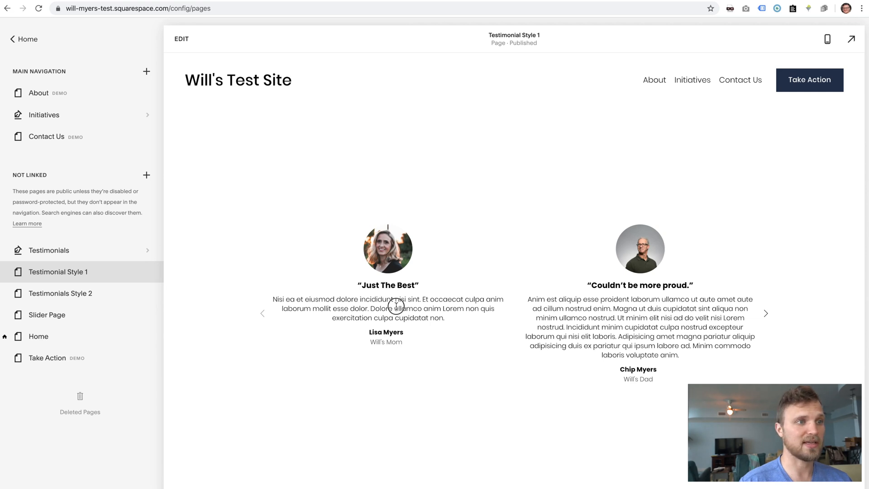
mouse_move(628, 306)
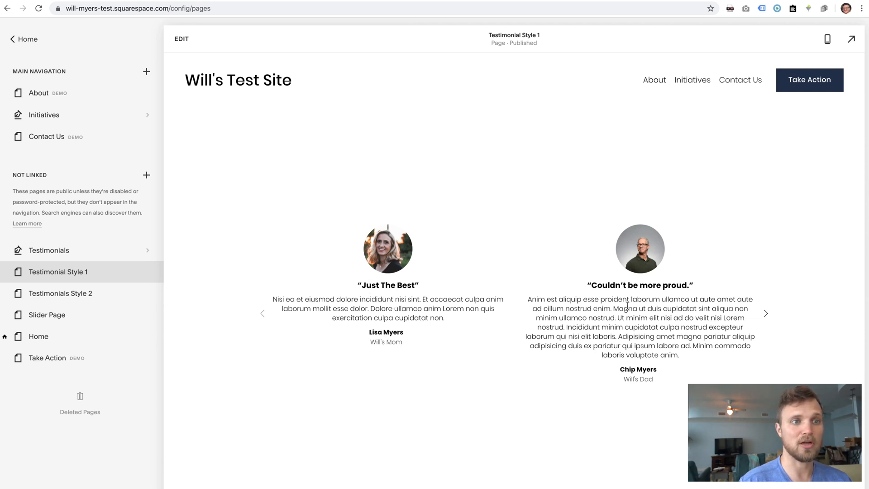
mouse_move(196, 267)
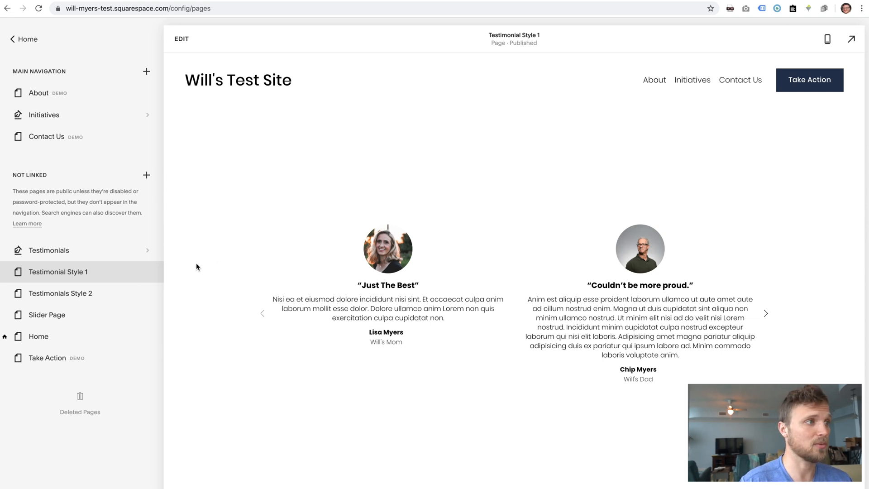
left_click(57, 272)
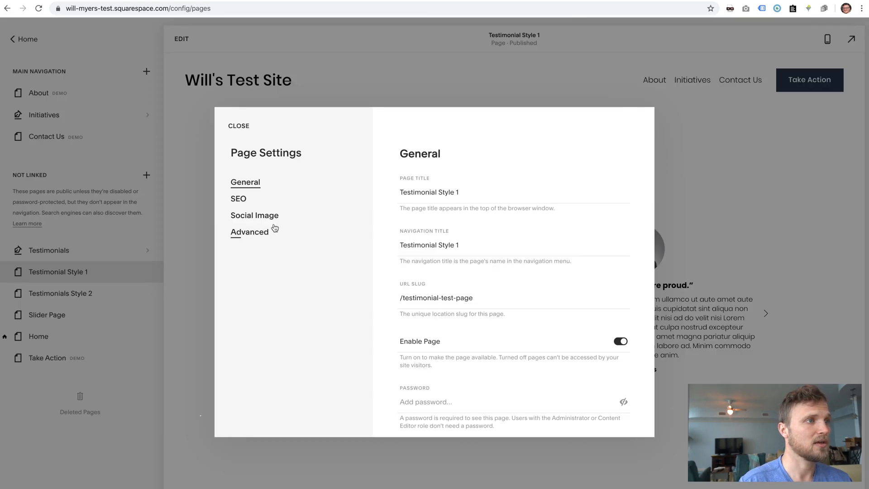
Close page settings and review the site-wide header injection containing the jQuery 3.4.1 script.
left_click(249, 232)
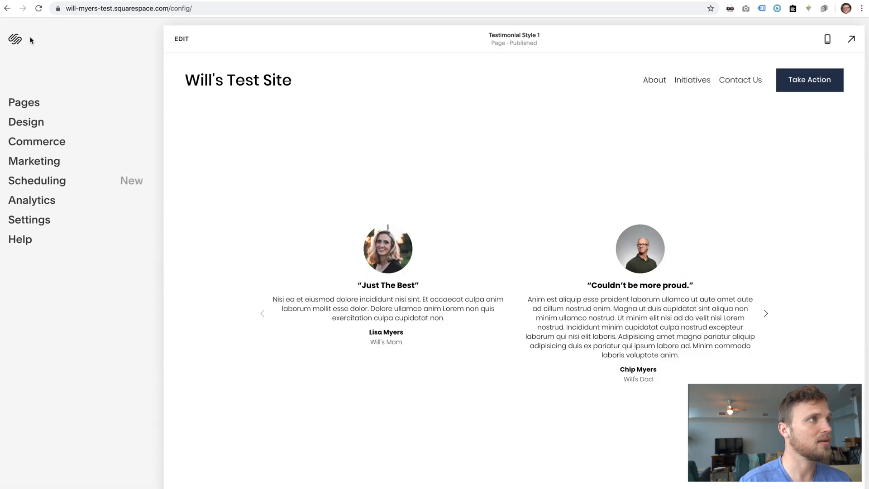
mouse_move(30, 122)
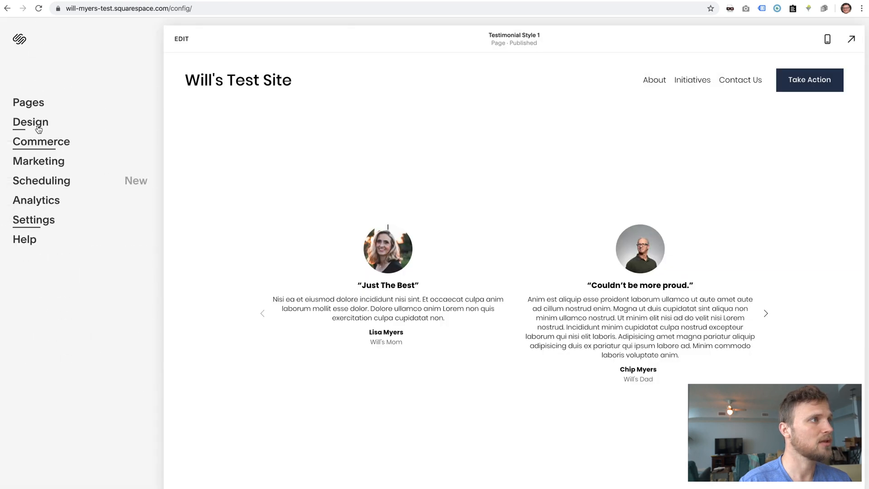
left_click(34, 219)
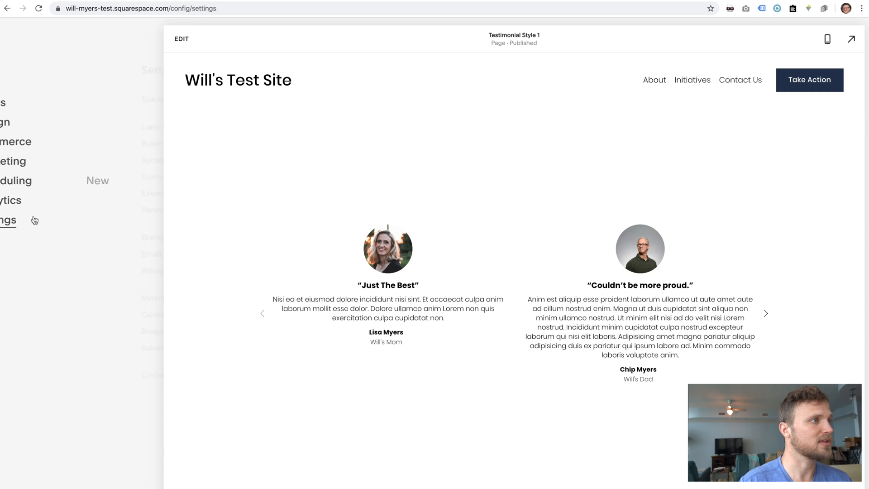
left_click(8, 220)
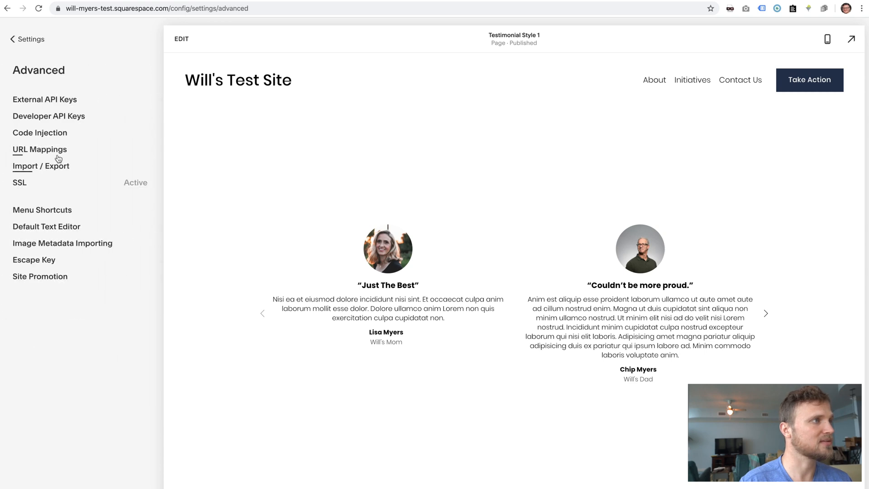
left_click(40, 133)
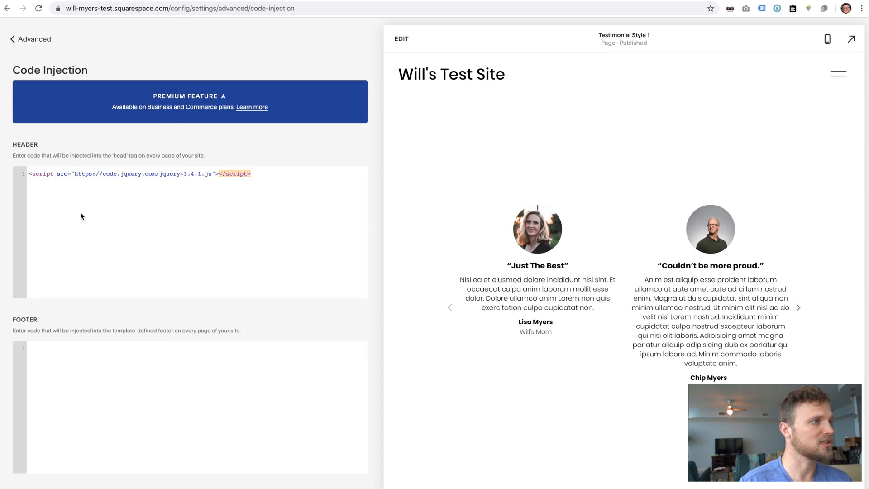
scroll("down", 3)
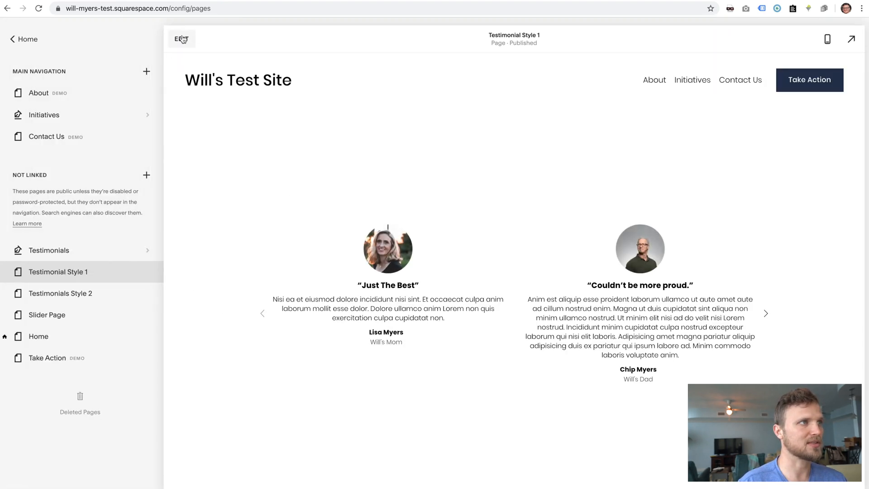
left_click(181, 39)
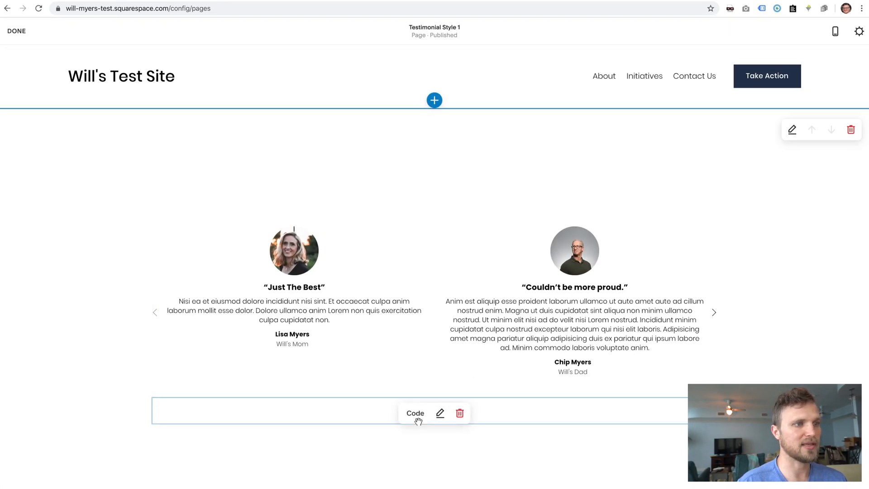
left_click(440, 412)
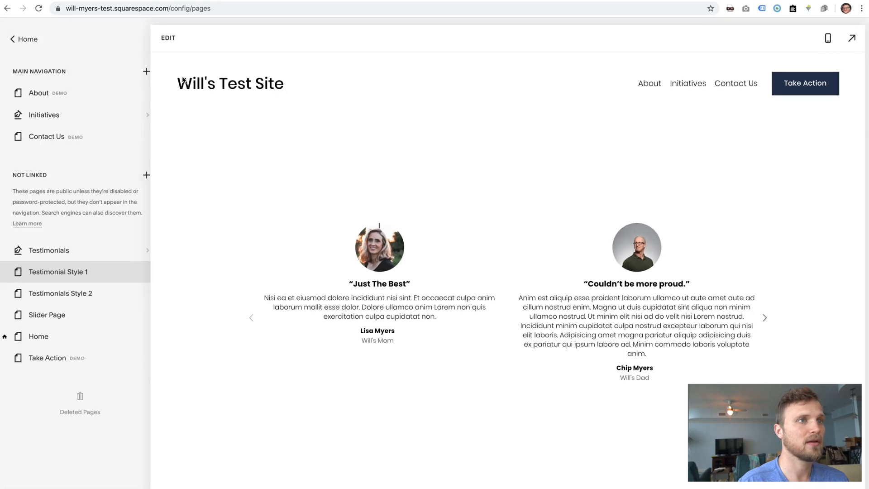
left_click(56, 272)
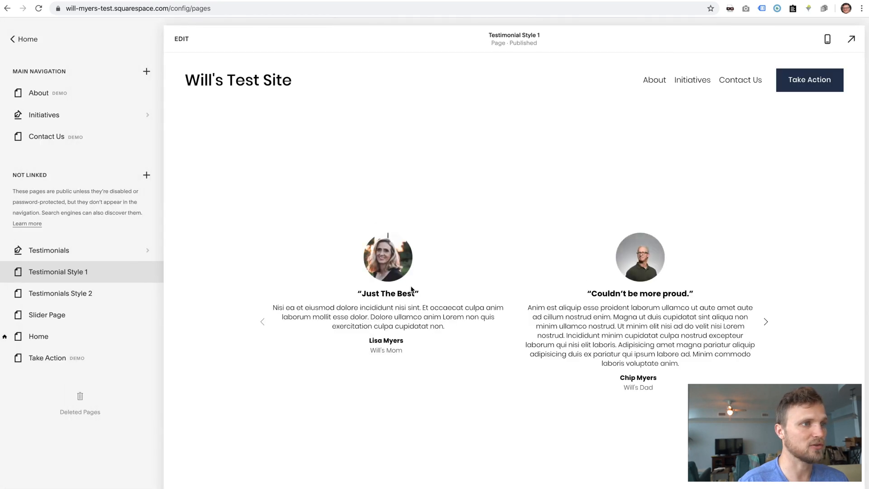
mouse_move(388, 350)
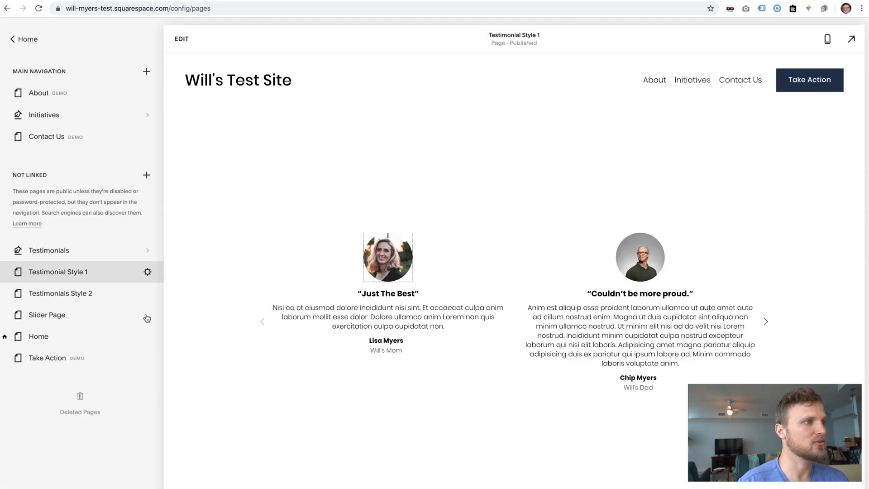
Paste the link-disabling script into Testimonial Style 1's page header code injection and save.
left_click(147, 272)
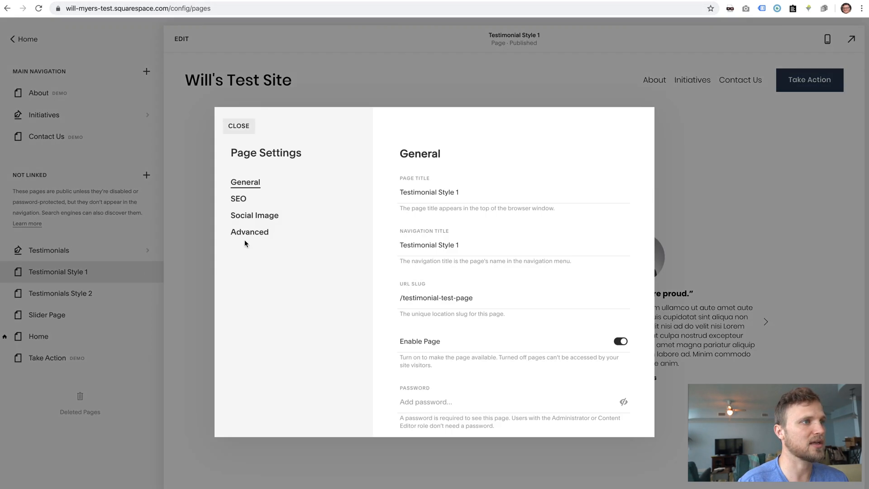
left_click(249, 232)
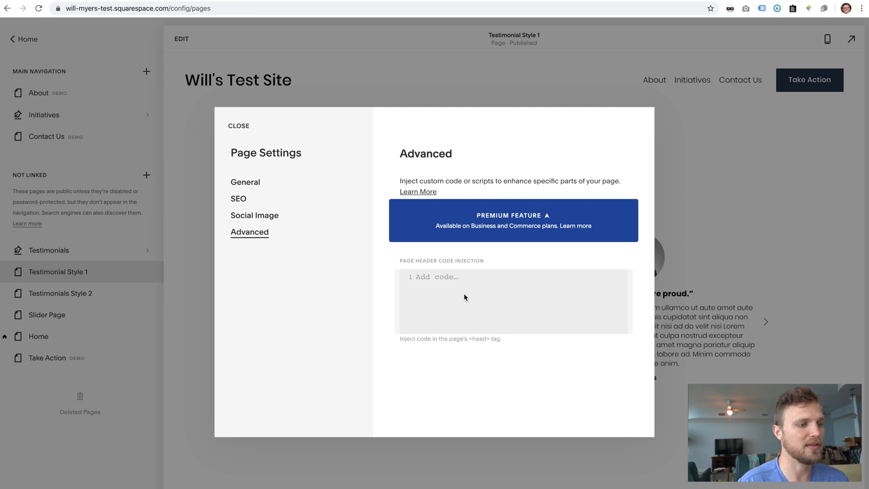
type("<script>")
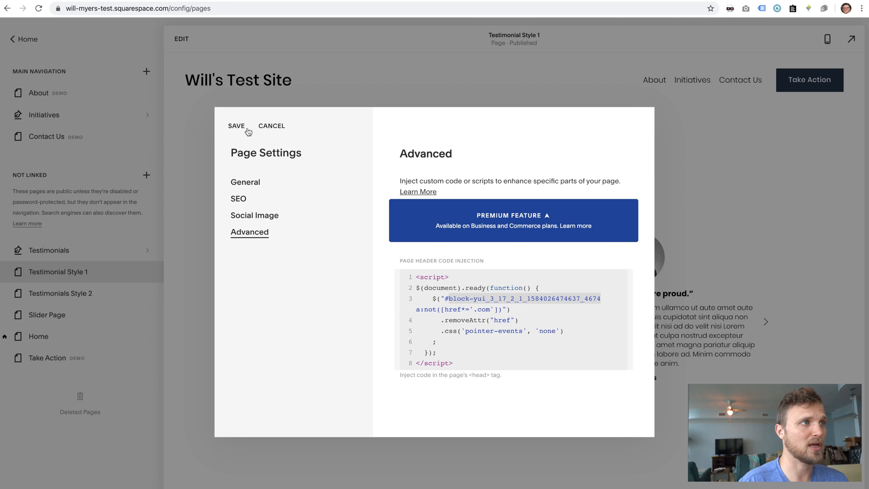
left_click(235, 126)
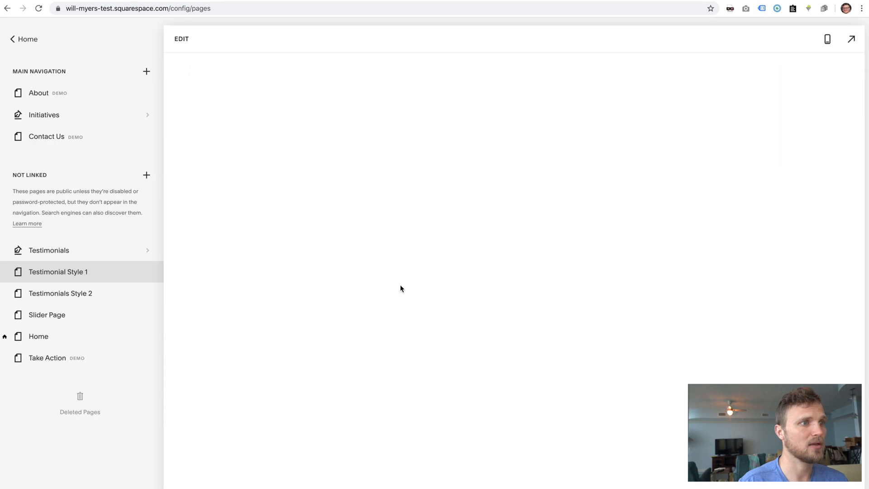
Check the testimonial text isn't a link, then open the live page.
left_click(57, 271)
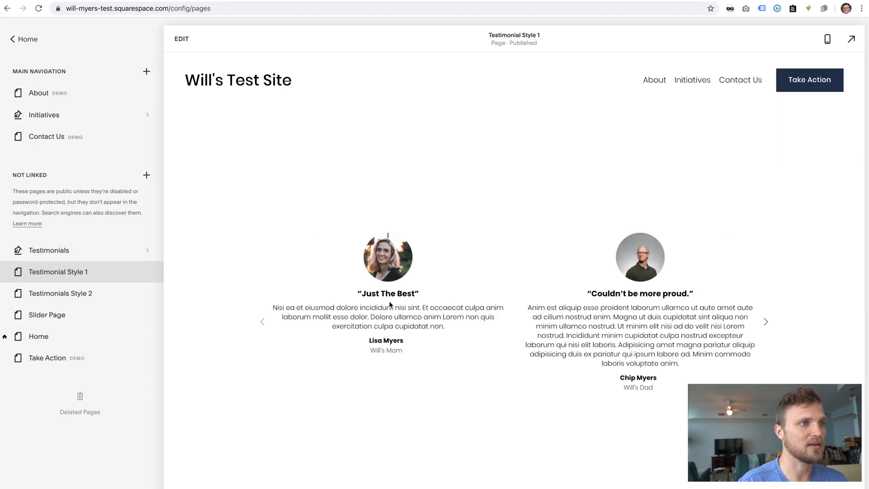
mouse_move(388, 257)
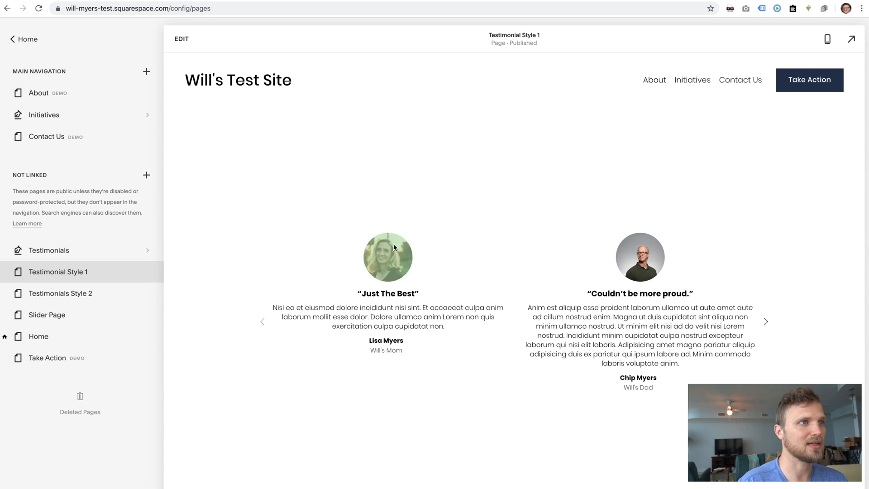
left_click(180, 39)
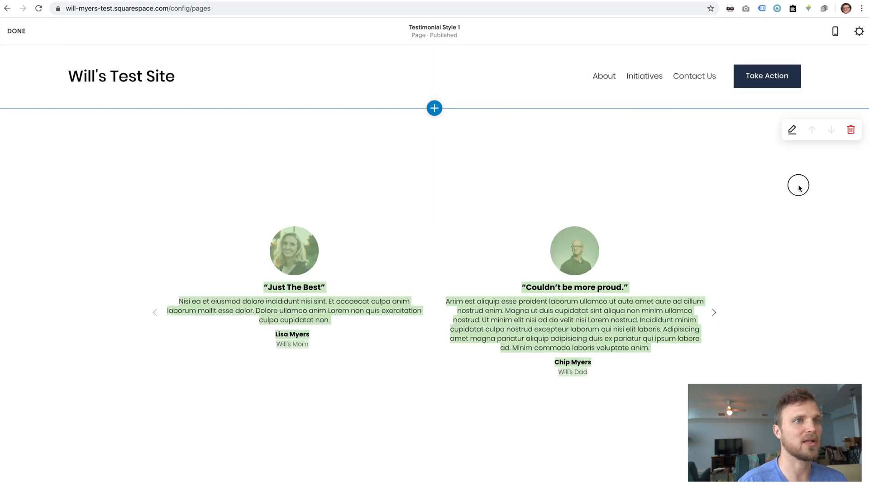
left_click(16, 30)
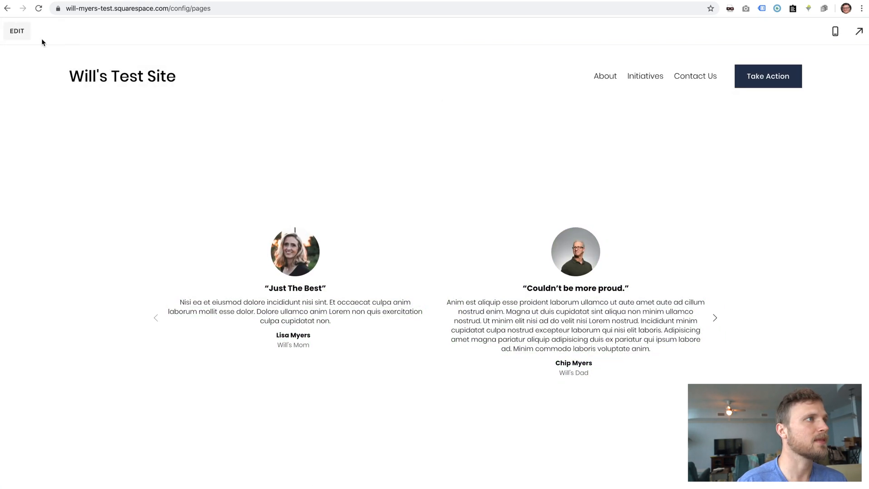
left_click(16, 30)
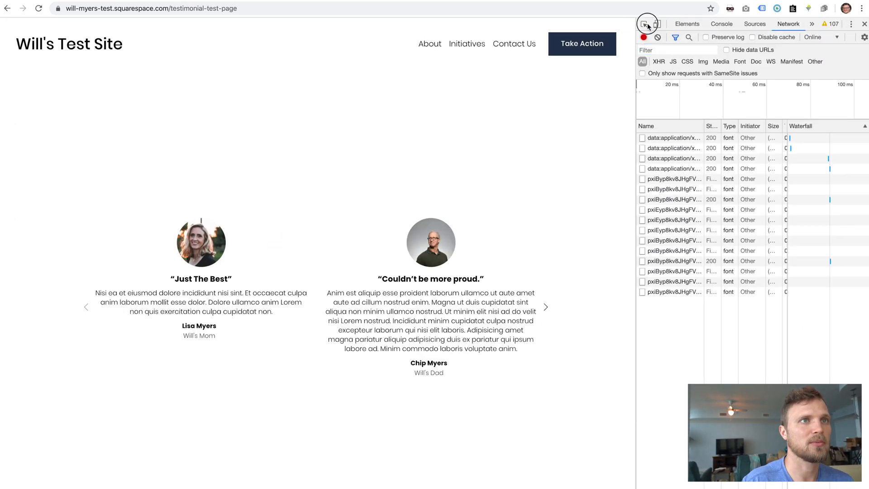
Inspect the testimonial slider element with DevTools' picker to read its Summary Block id.
left_click(644, 24)
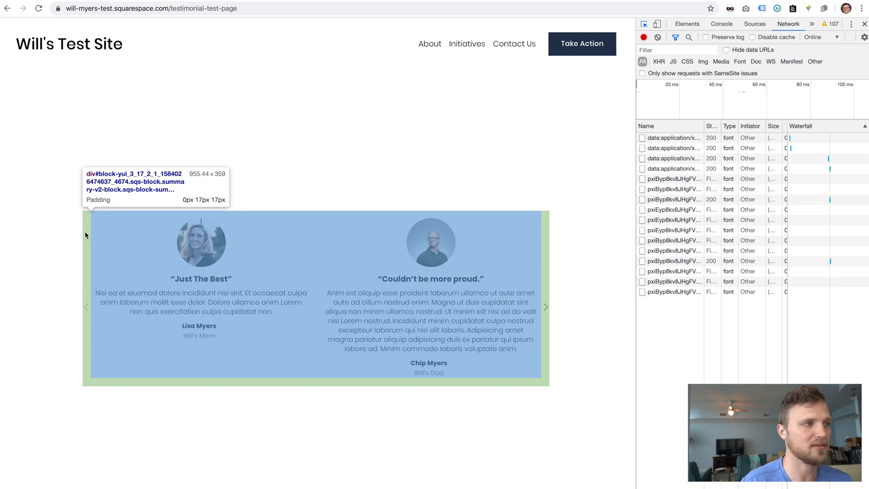
left_click(687, 24)
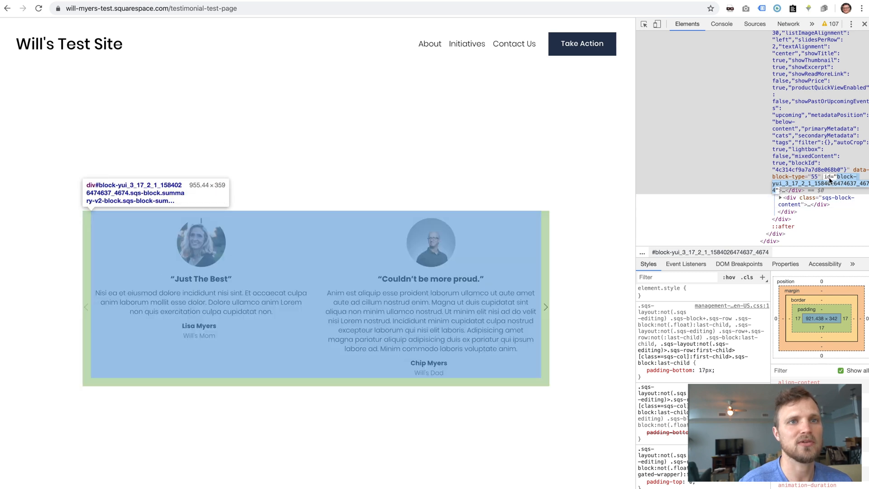
mouse_move(549, 177)
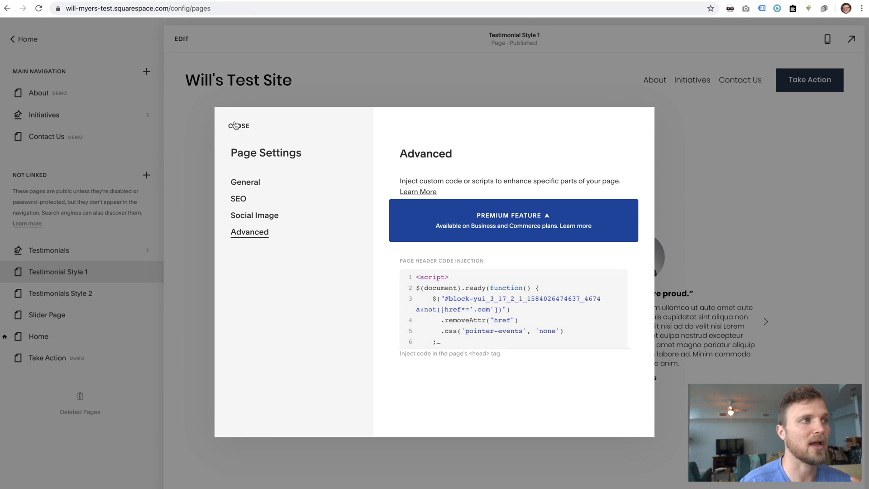
Close page settings, advance the slider to new testimonials, and switch to mobile preview.
left_click(238, 125)
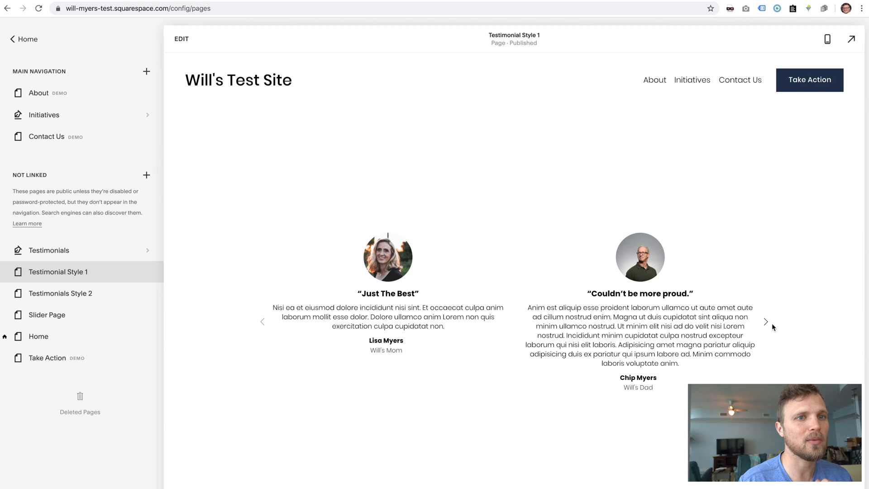
left_click(765, 322)
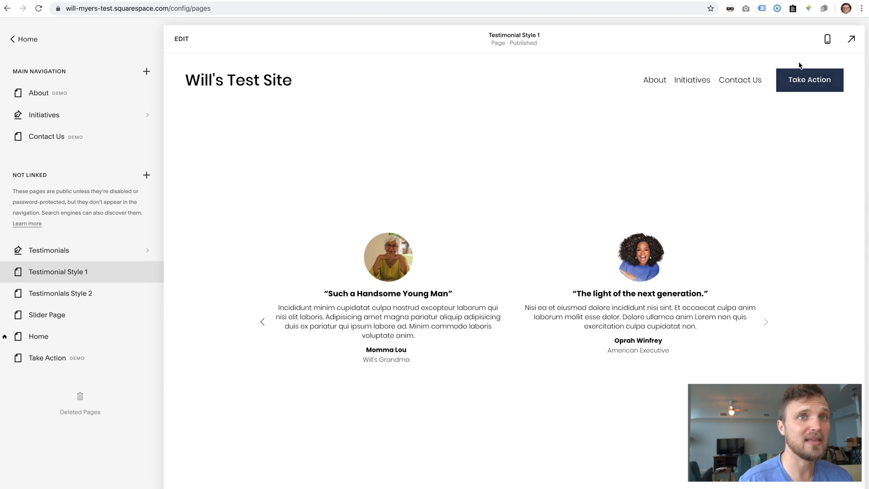
left_click(827, 39)
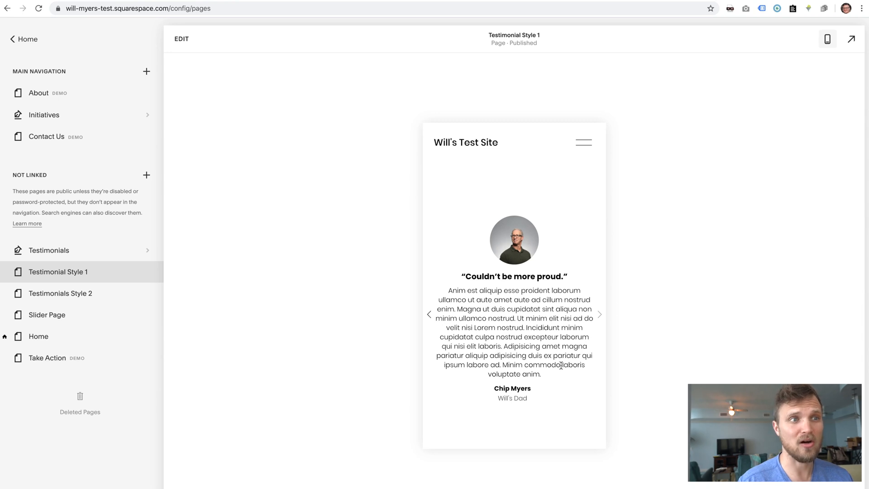
mouse_move(546, 353)
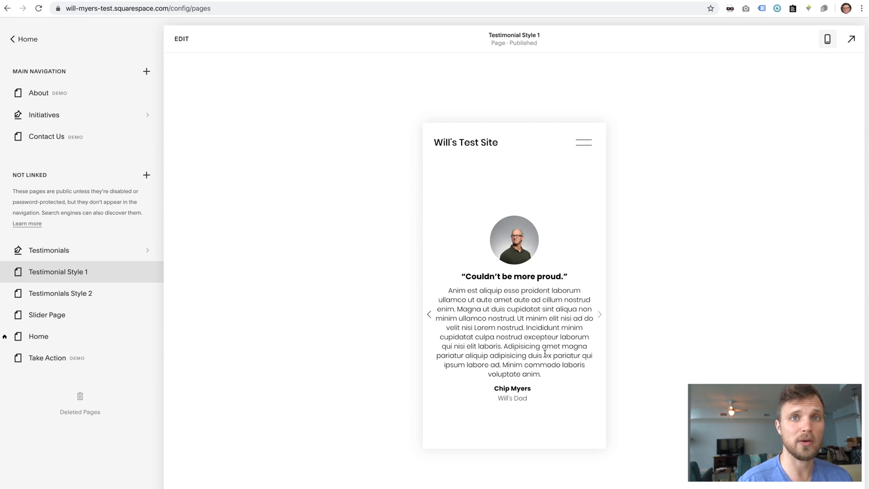
Confirm the testimonial text isn't clickable, return to desktop view, and edit the Summary Block.
left_click(598, 314)
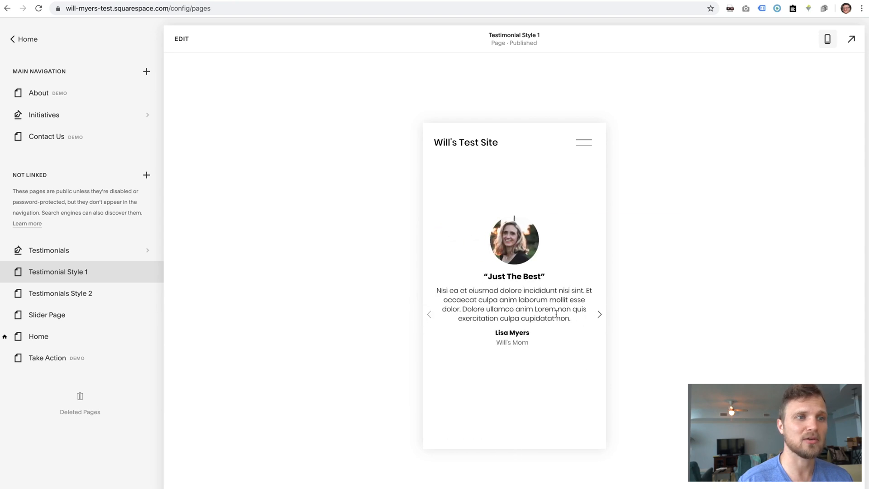
left_click(599, 314)
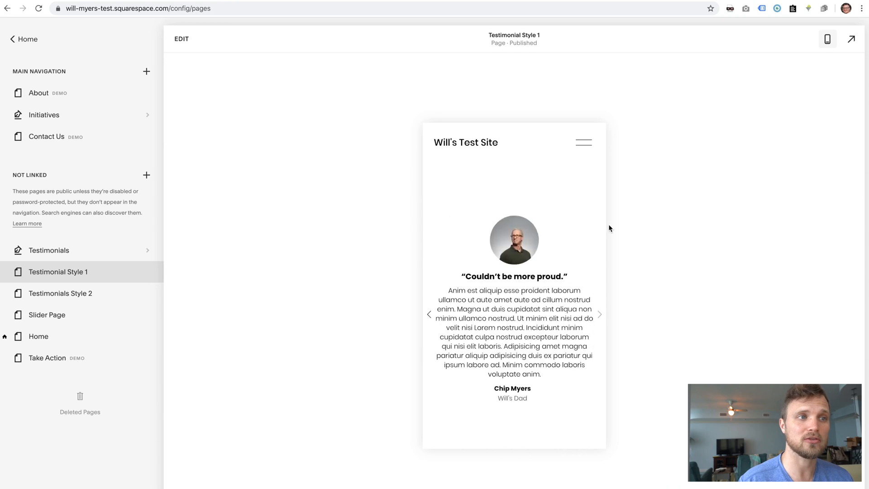
mouse_move(827, 39)
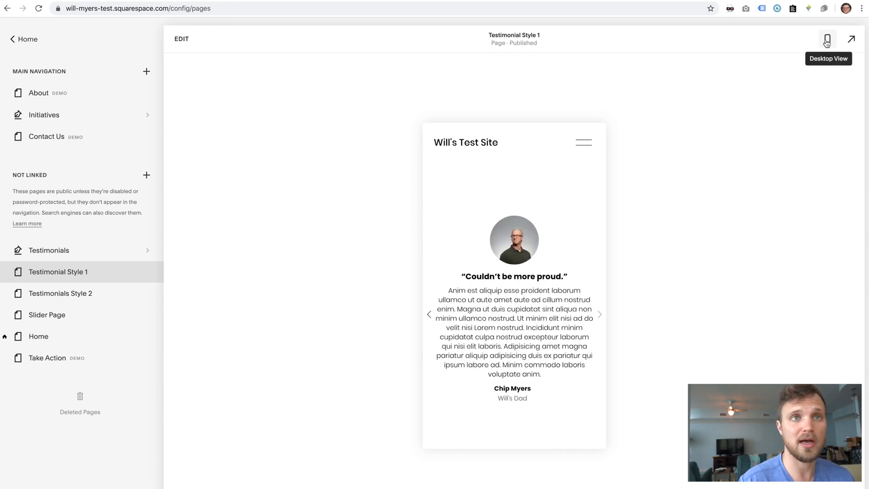
left_click(826, 39)
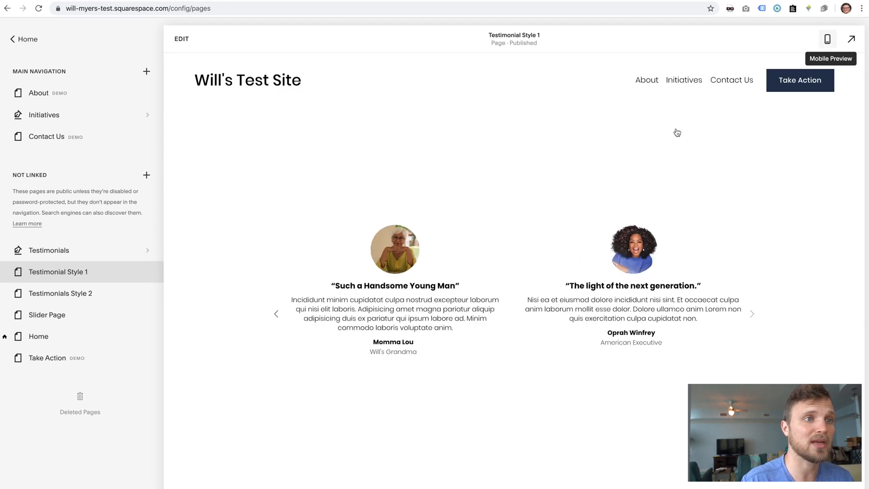
left_click(181, 39)
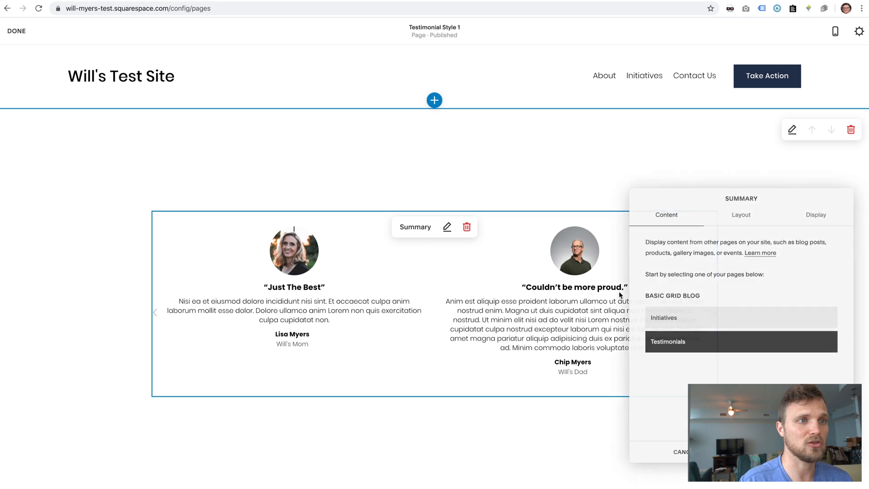
Reduce the Summary Block's items per row to one testimonial per slide in Layout.
left_click(740, 215)
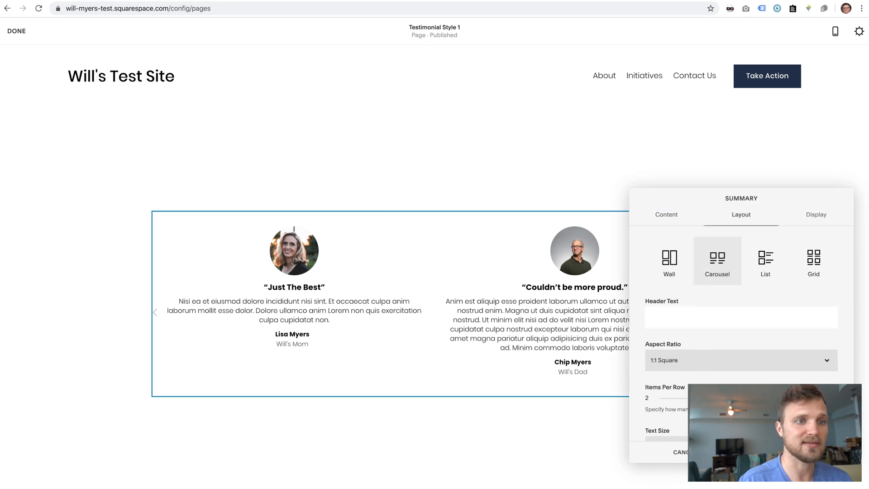
left_click_drag(695, 398, 670, 398)
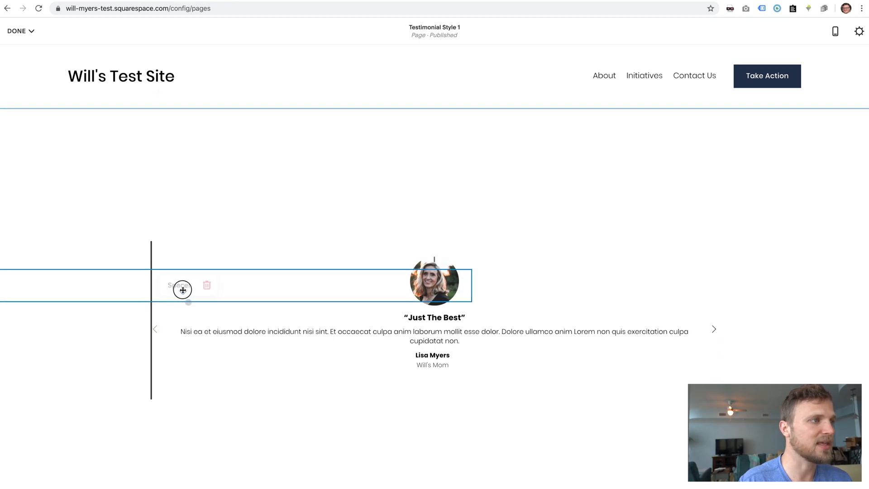
left_click(182, 289)
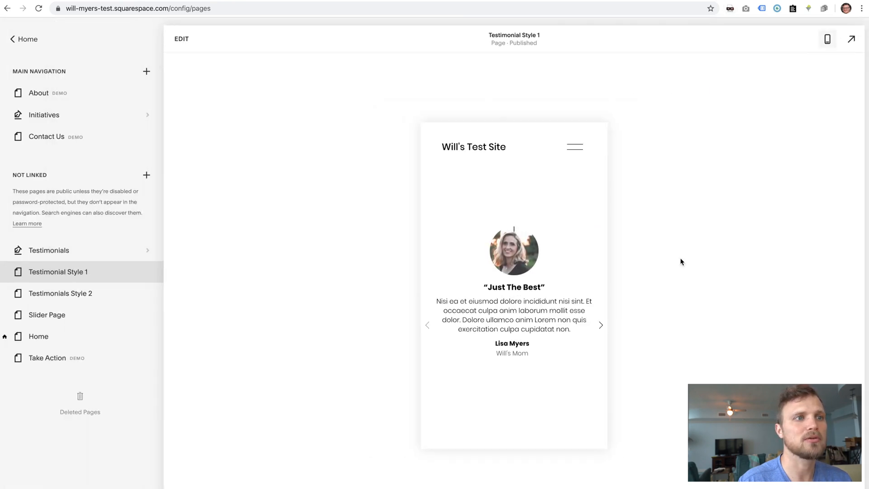
Cycle the mobile slider's testimonials and confirm the testimonial title isn't a link.
left_click(427, 325)
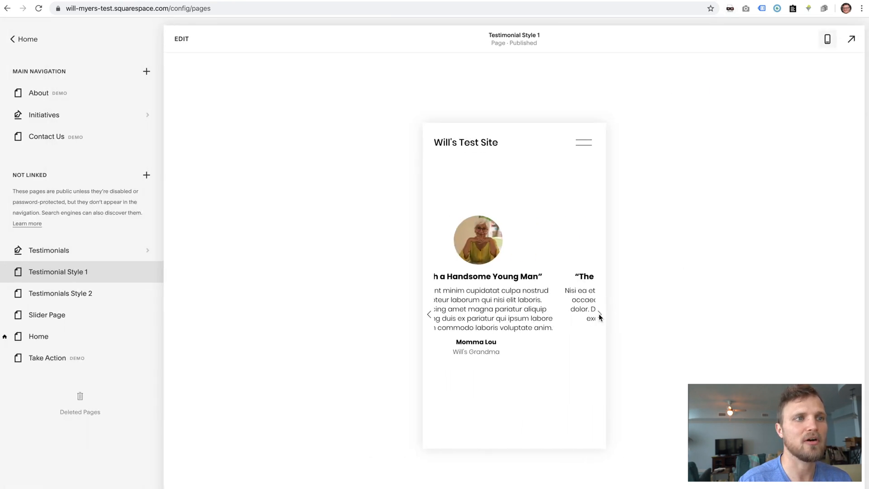
left_click(599, 314)
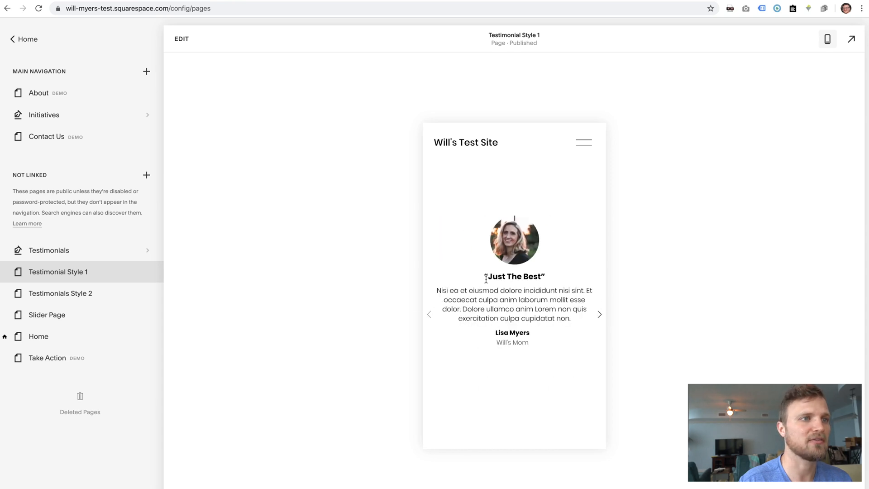
left_click(827, 39)
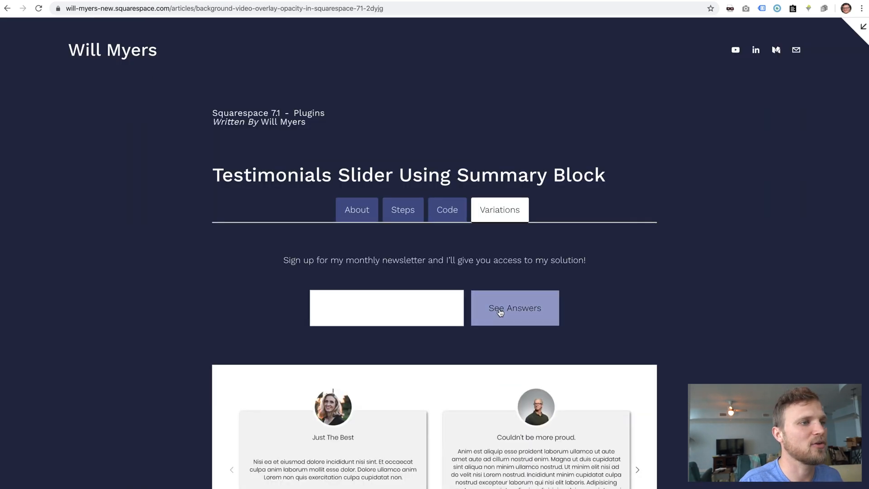
scroll("down", 3)
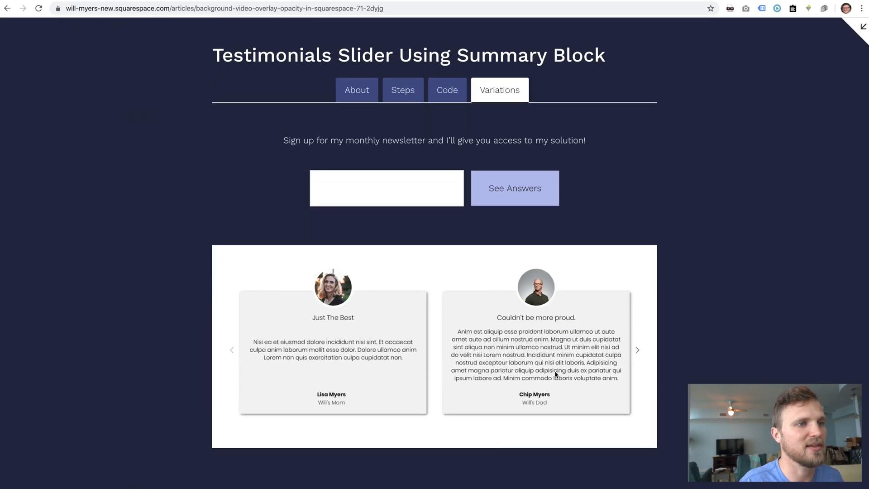
mouse_move(743, 178)
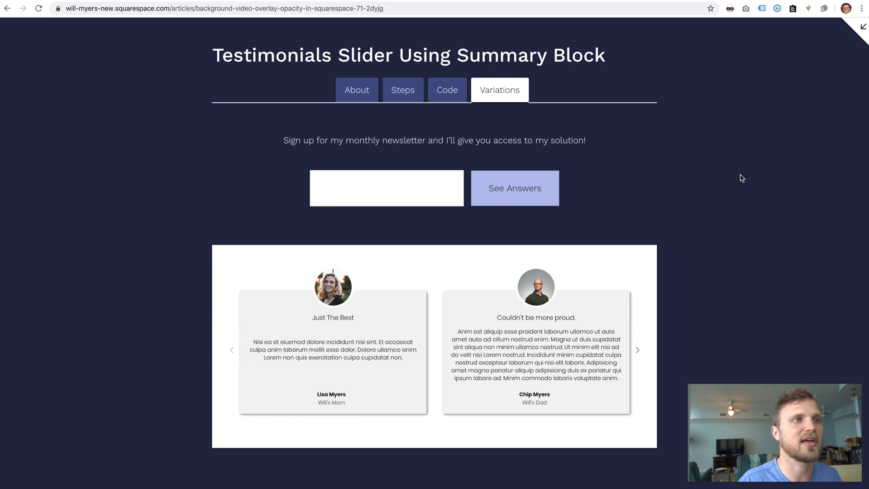